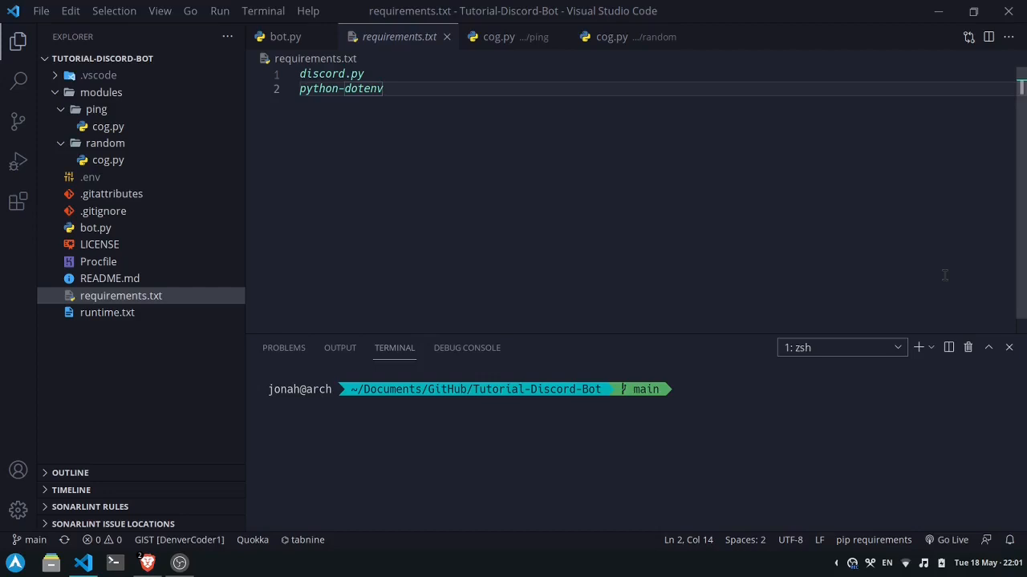
mouse_move(612, 256)
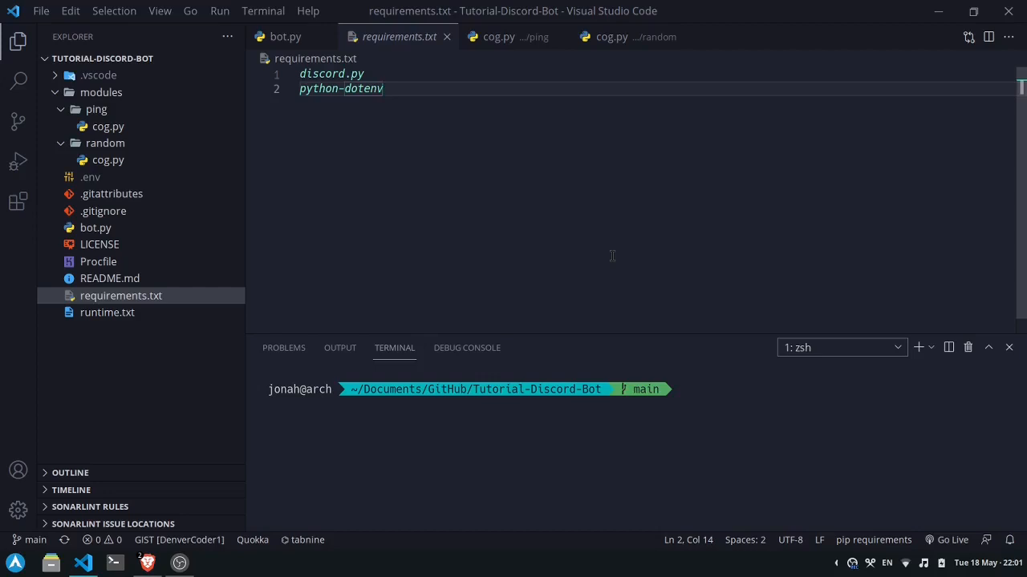
mouse_move(662, 218)
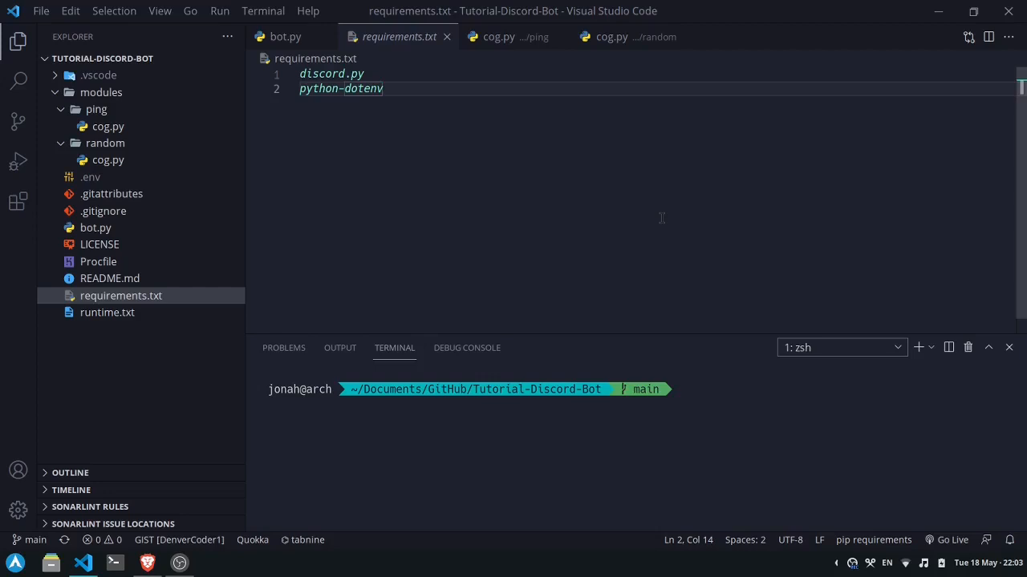
mouse_move(542, 123)
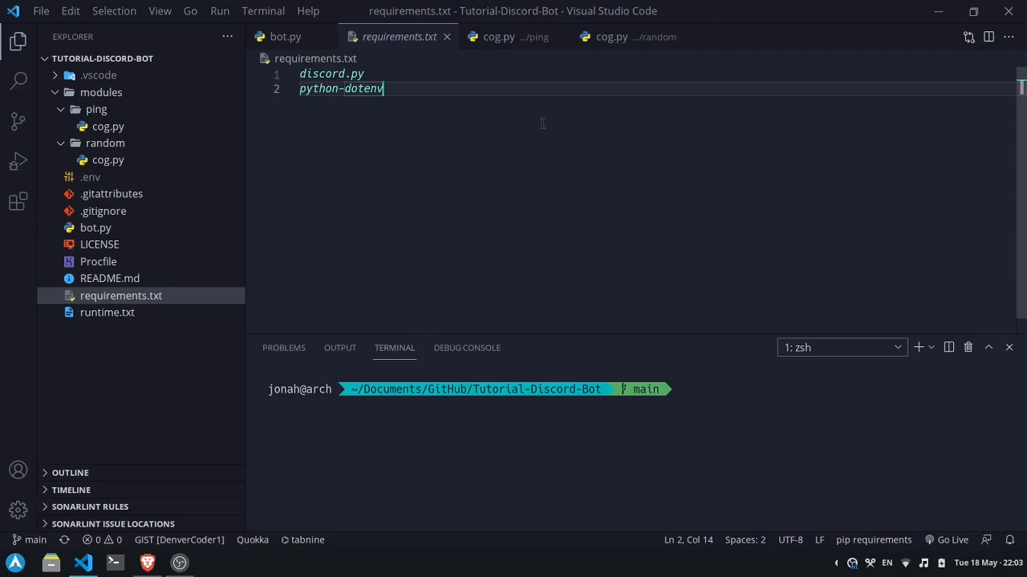
mouse_move(551, 261)
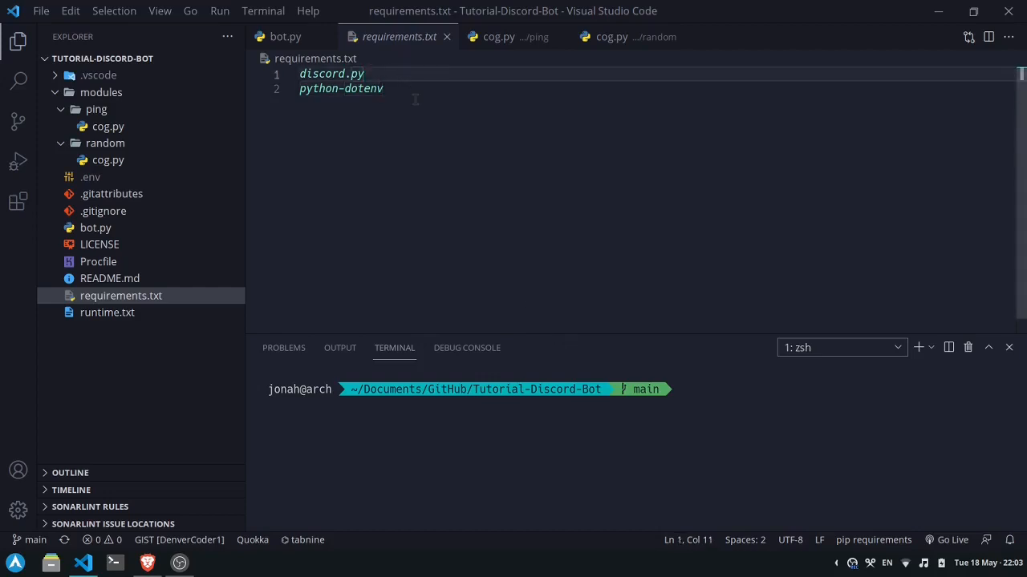
- List the installed Python packages with pip freeze and locate discord.py 1.6.0
left_click(383, 88)
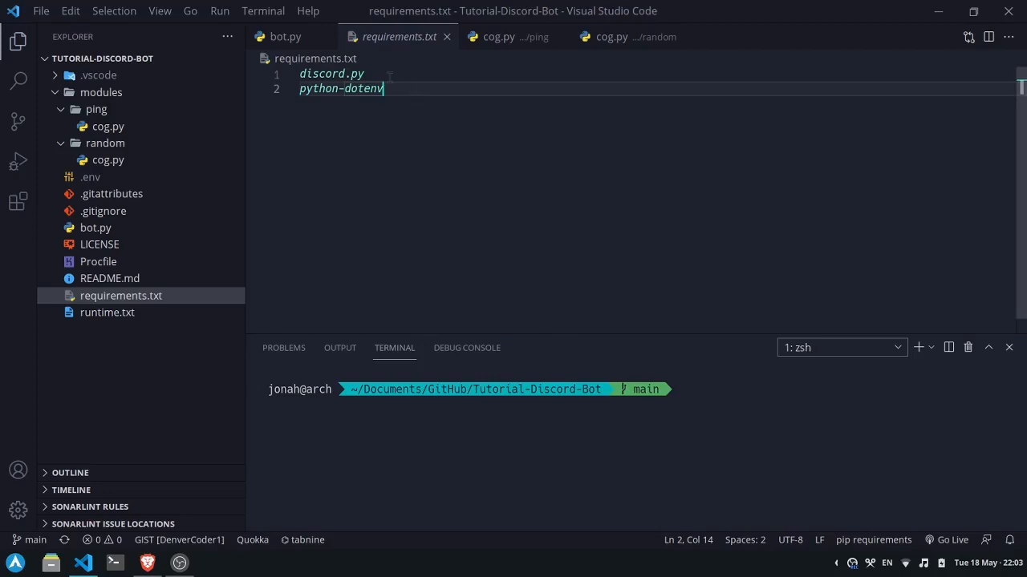
left_click(365, 73)
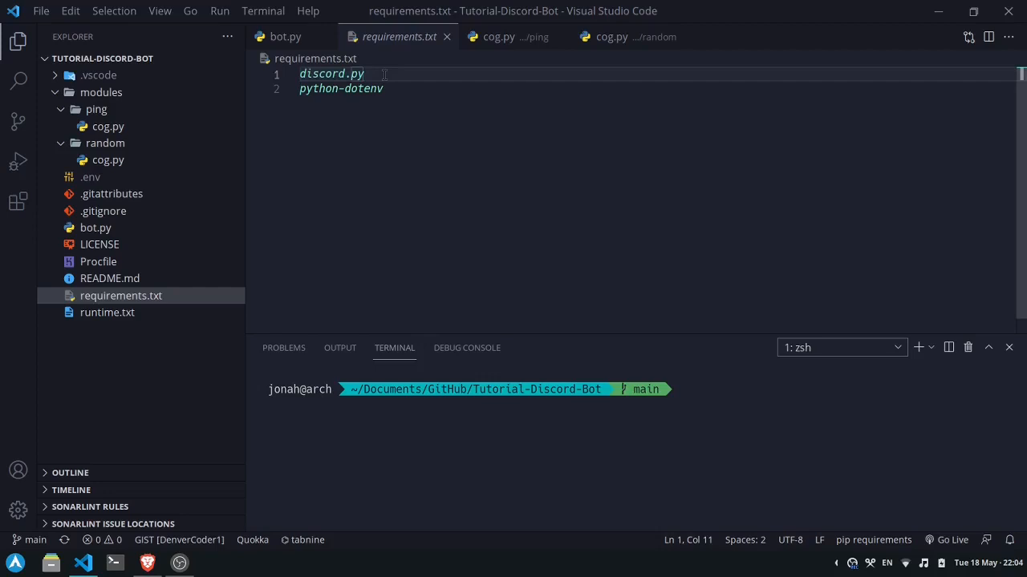
left_click(384, 88)
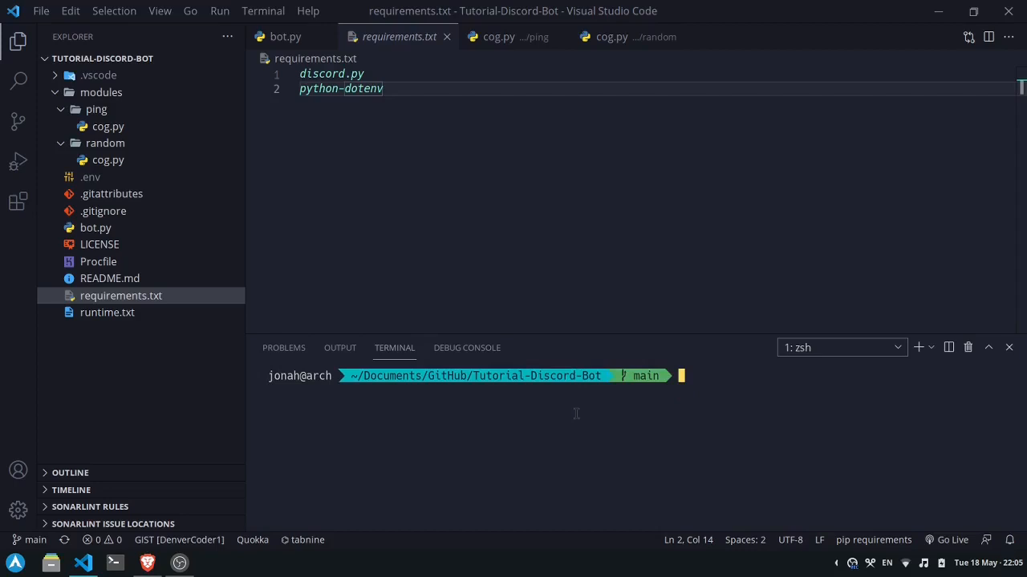
type("pip free")
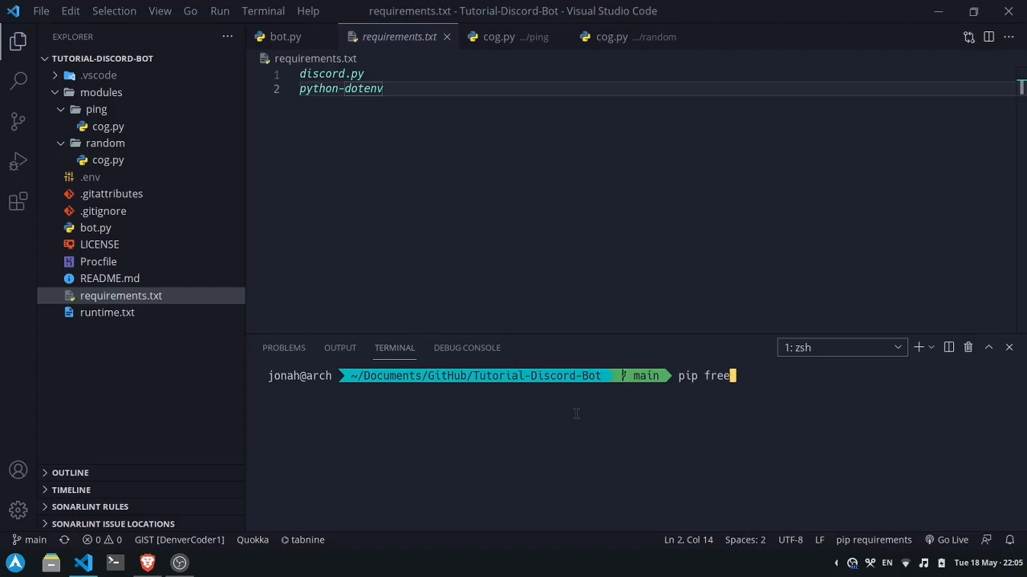
key("Return")
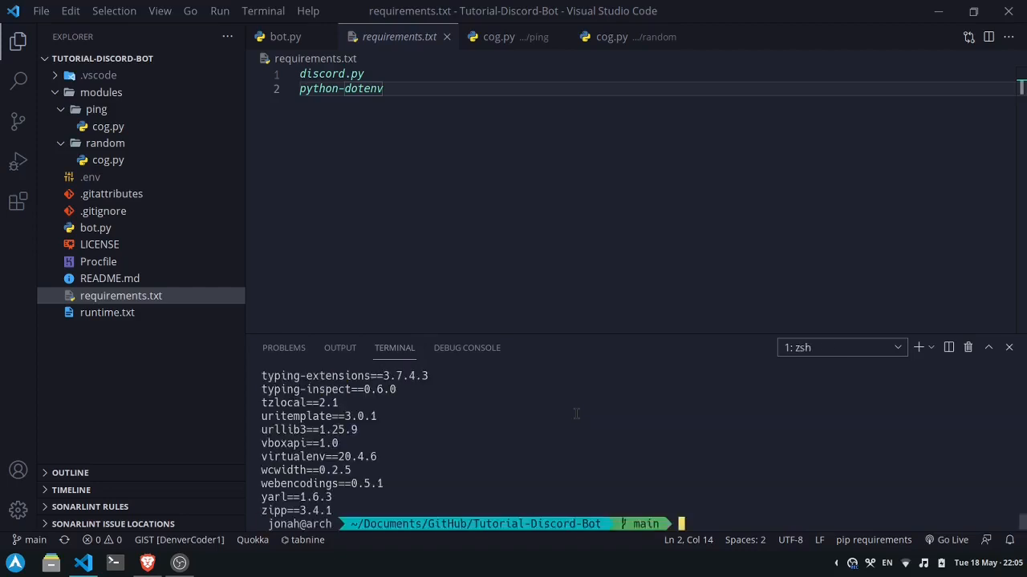
scroll("up", 3)
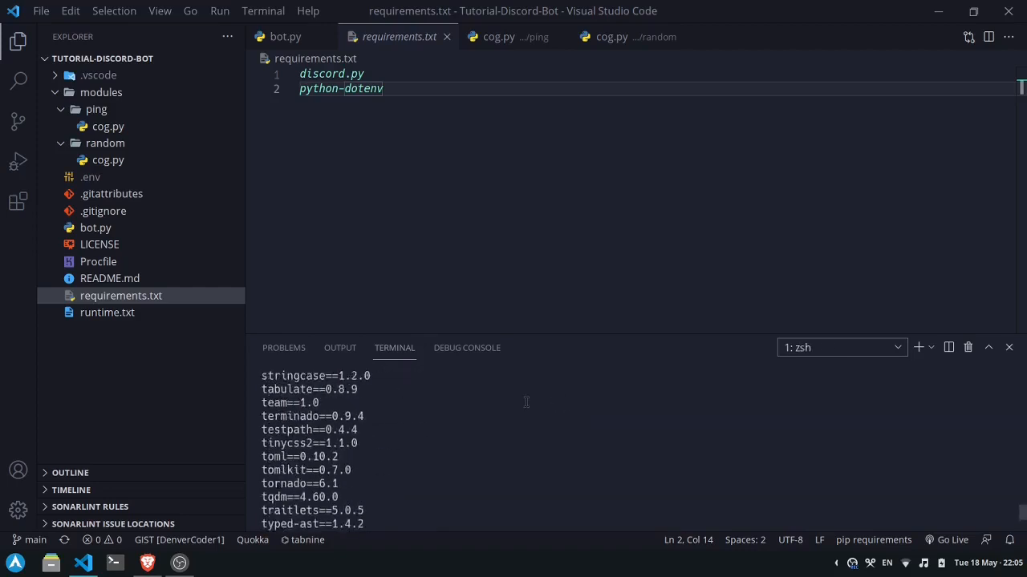
scroll("up", 3)
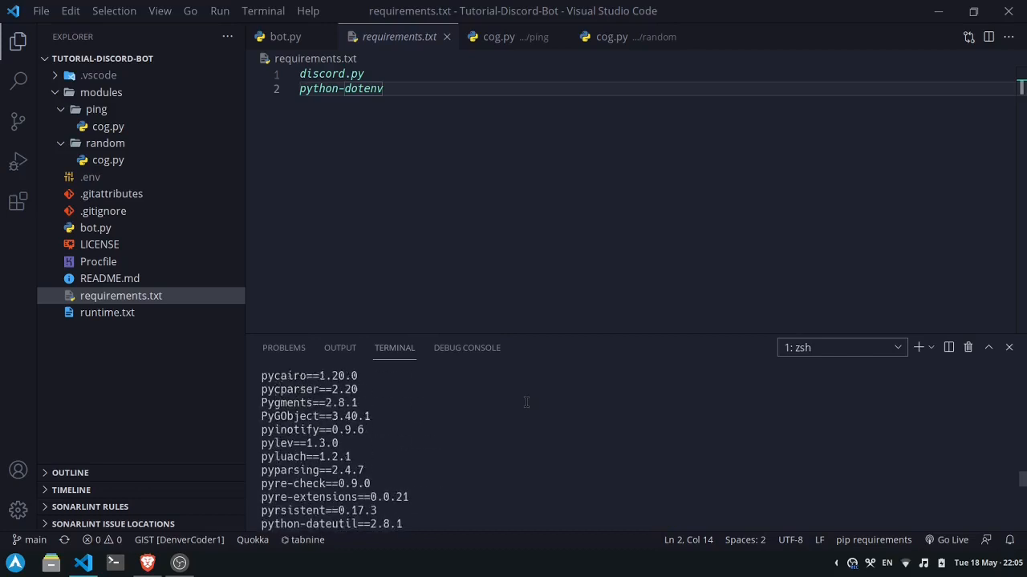
scroll("up", 3)
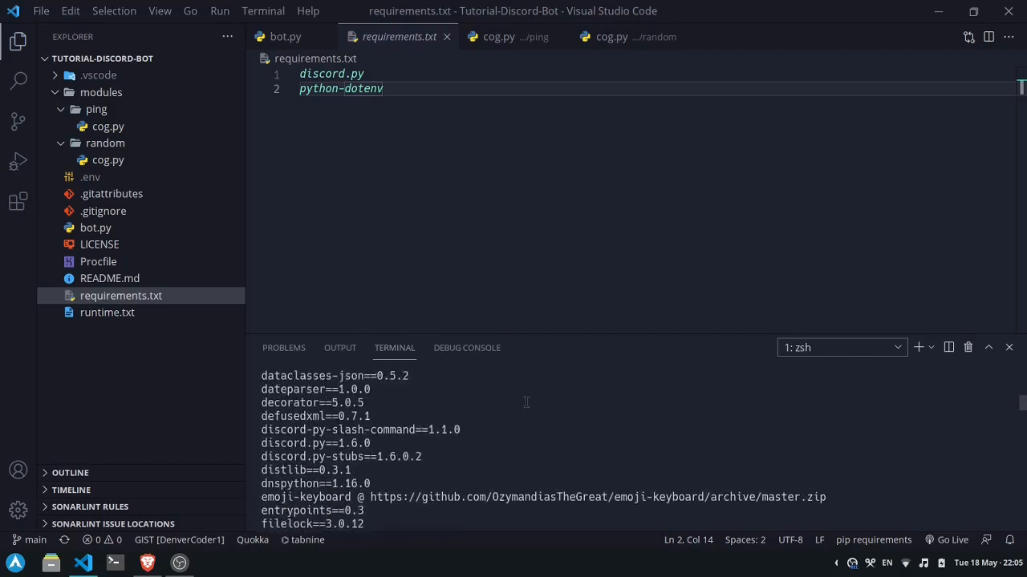
scroll("up", 3)
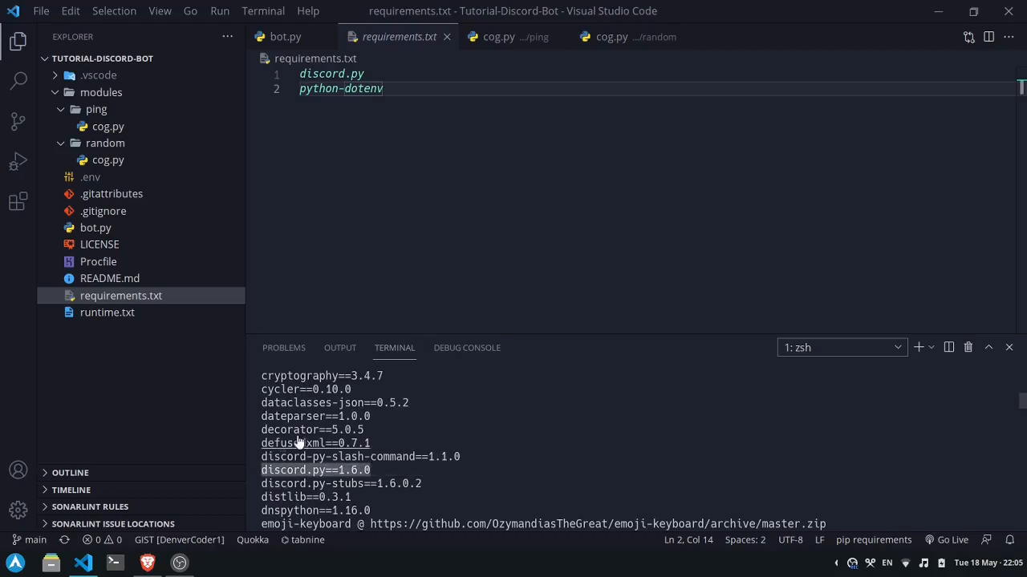
- Pin discord.py to ==1.6.0 in requirements.txt
double_click(331, 73)
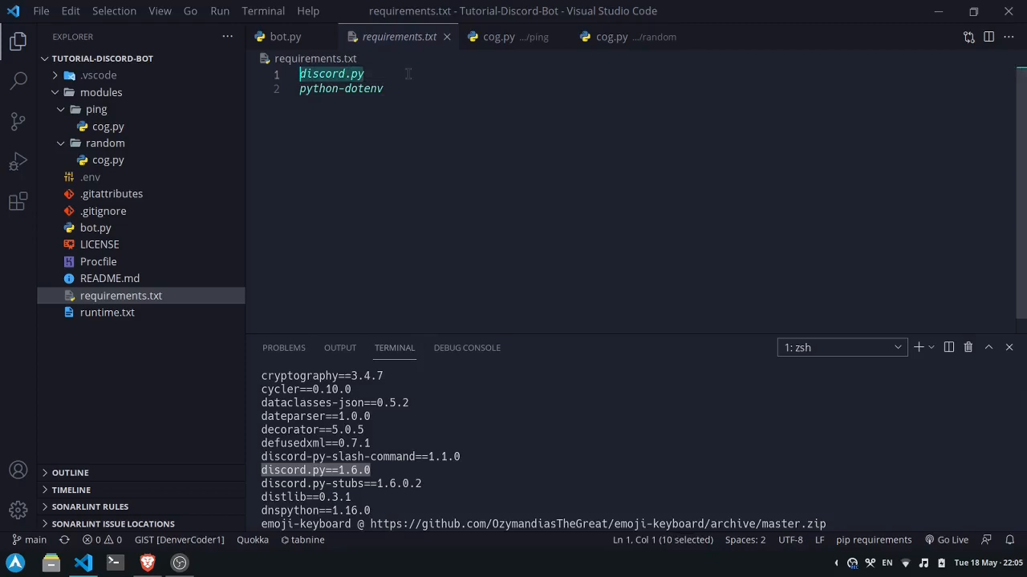
type("==1.6.0")
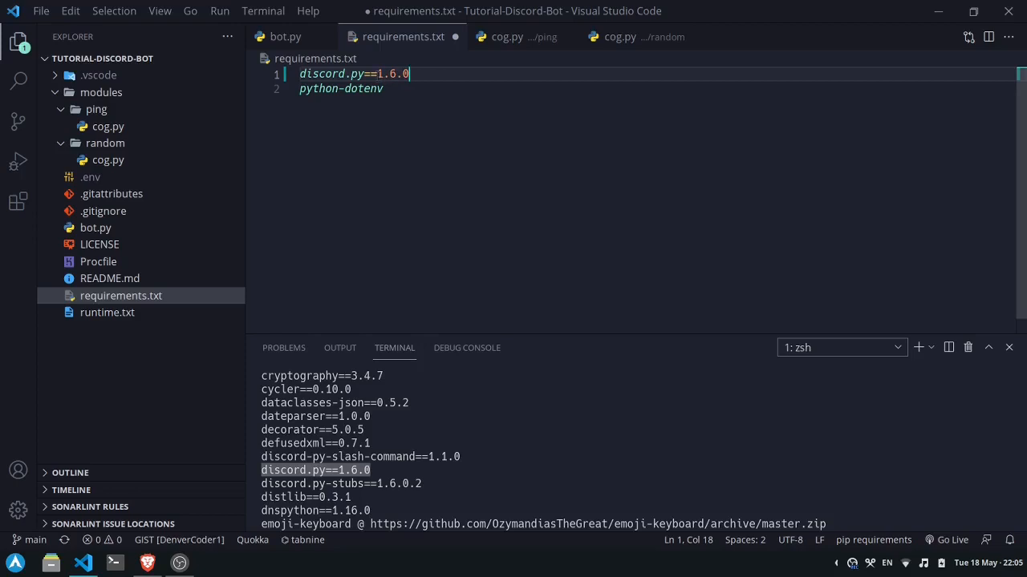
mouse_move(387, 462)
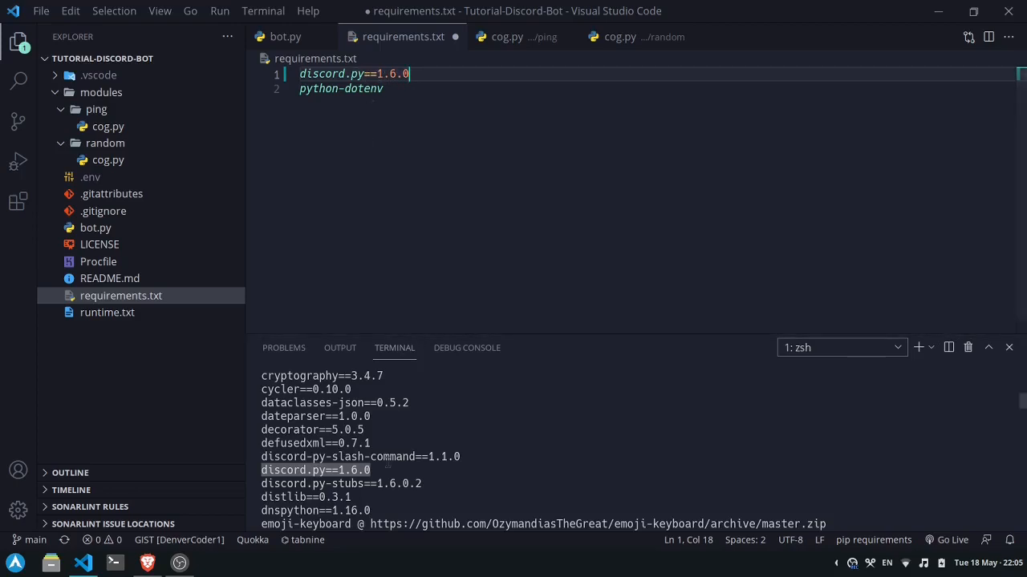
scroll("down", 3)
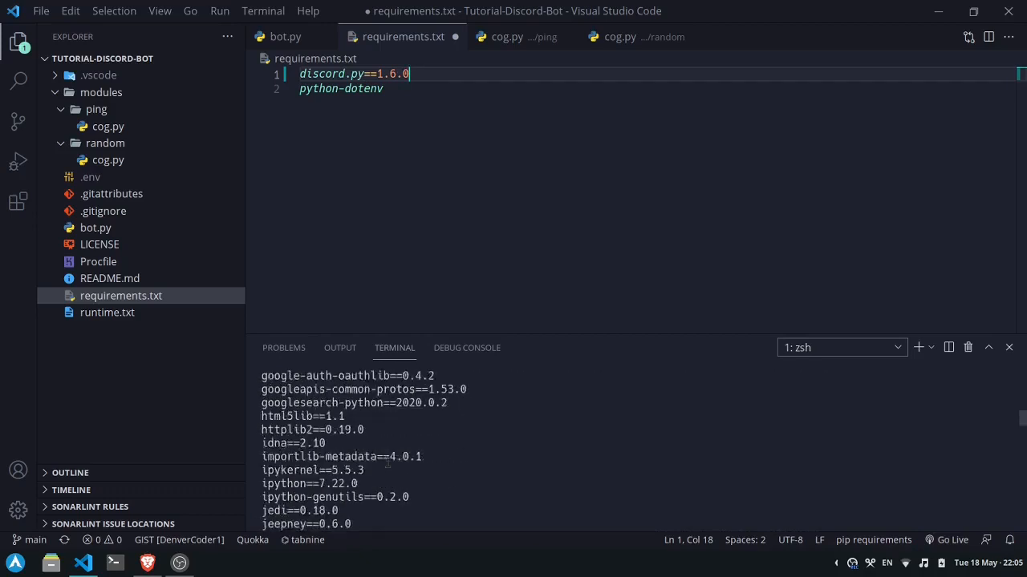
scroll("down", 3)
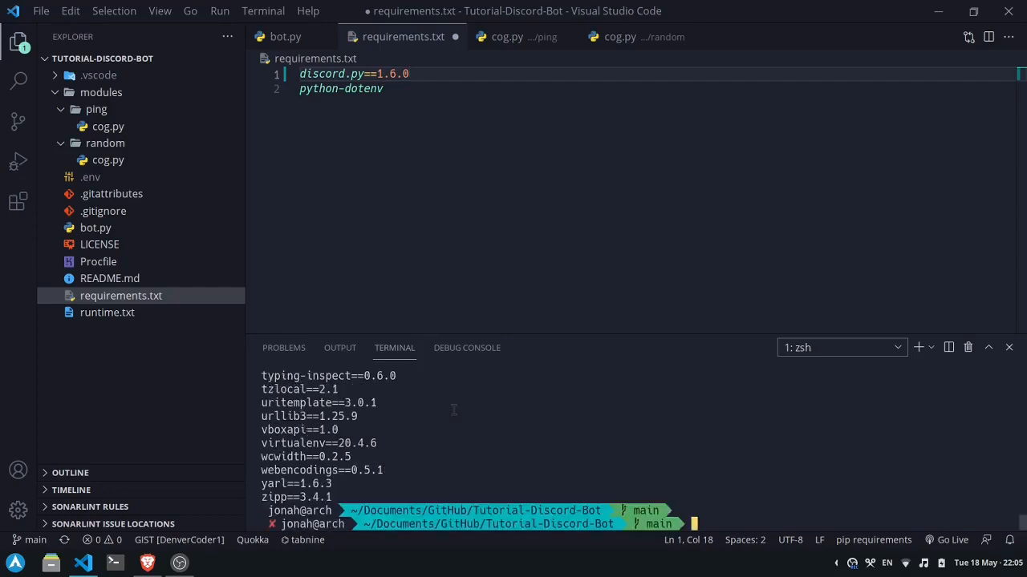
- Check python-dotenv with pip freeze | grep and add python-dotenv==0.15.0 to requirements.txt
type("pip freeze")
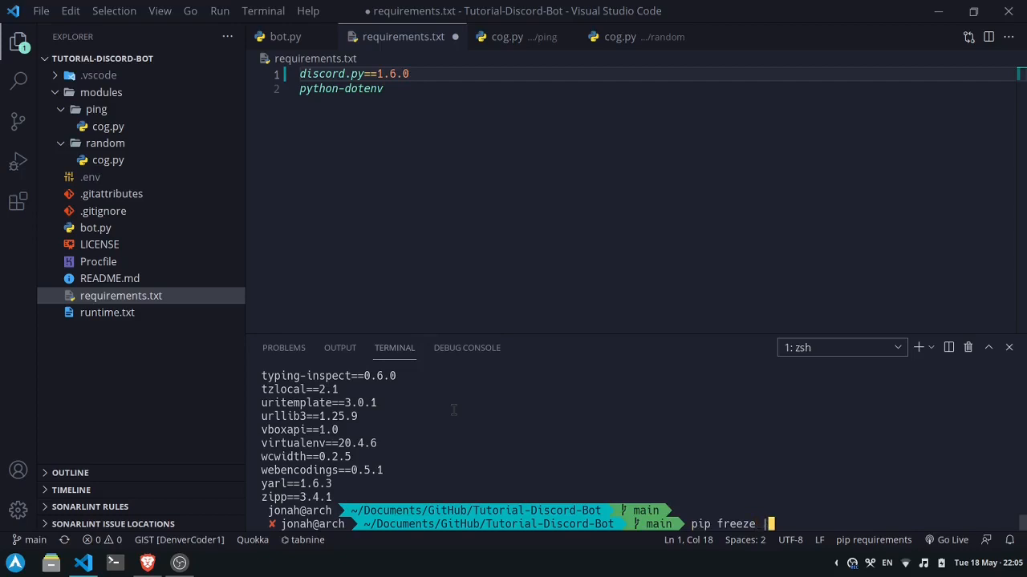
type("| grep \"")
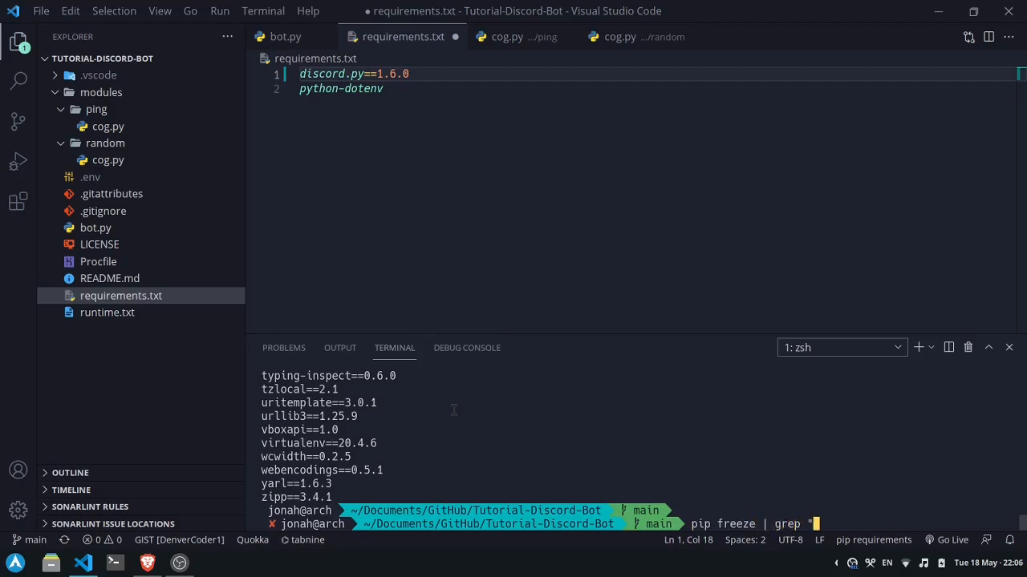
type("python")
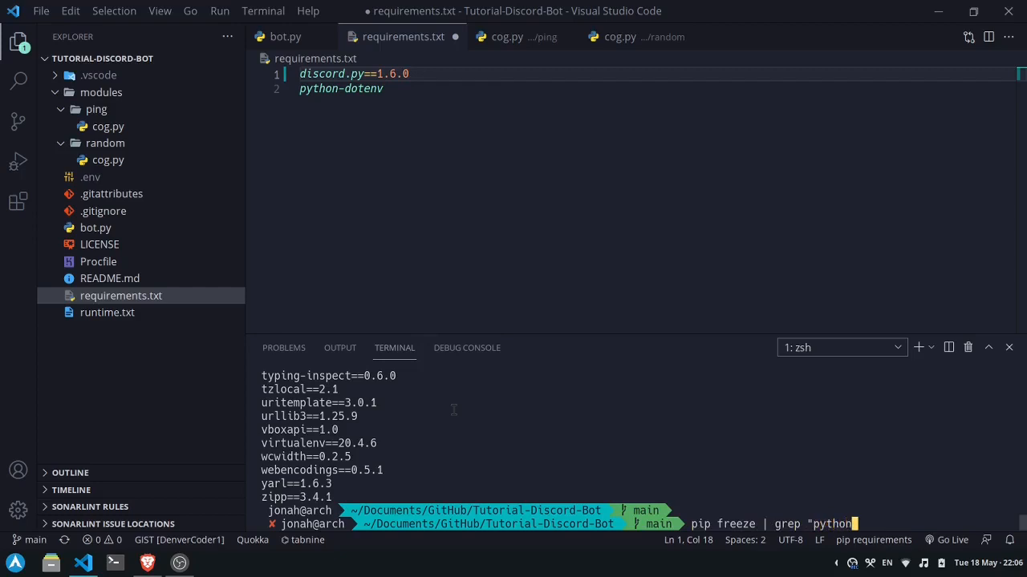
type("-dotenv{")
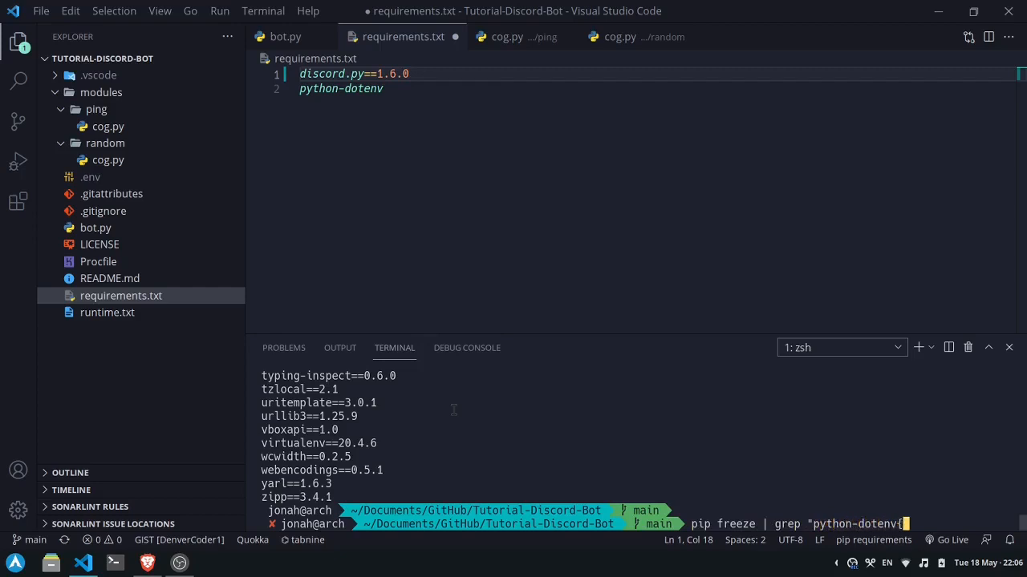
type("\"")
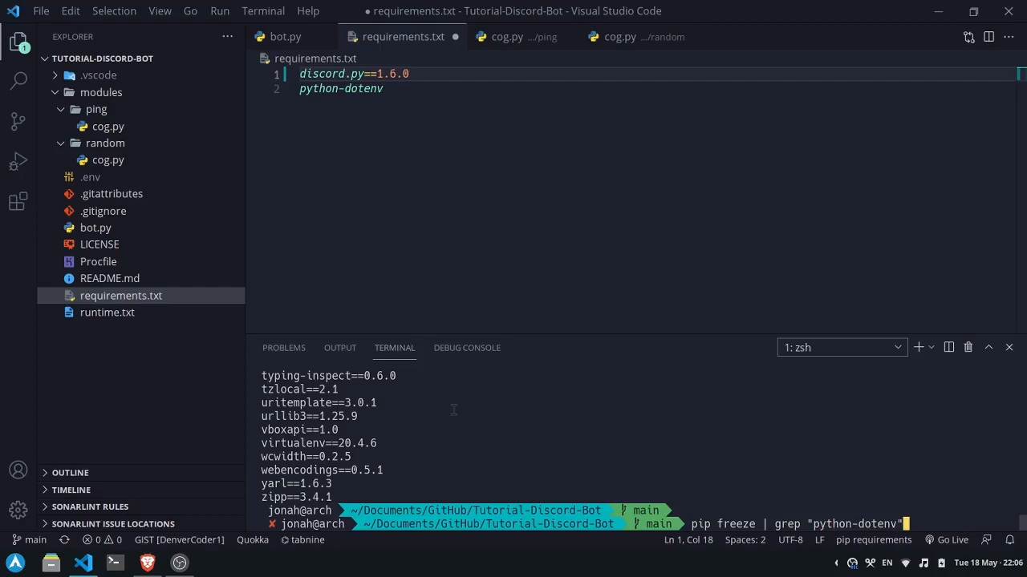
key("Return")
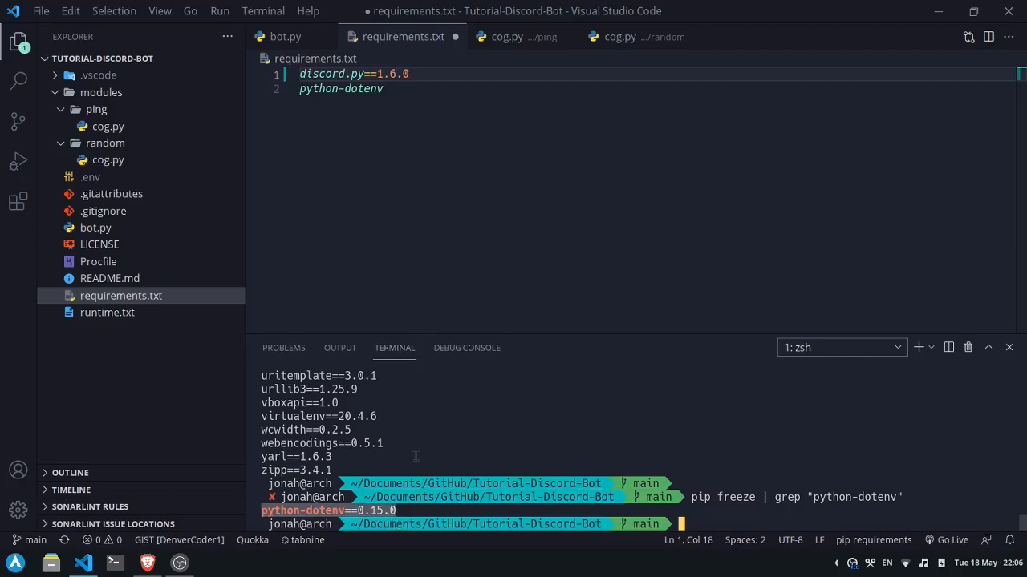
type("==0.15.0")
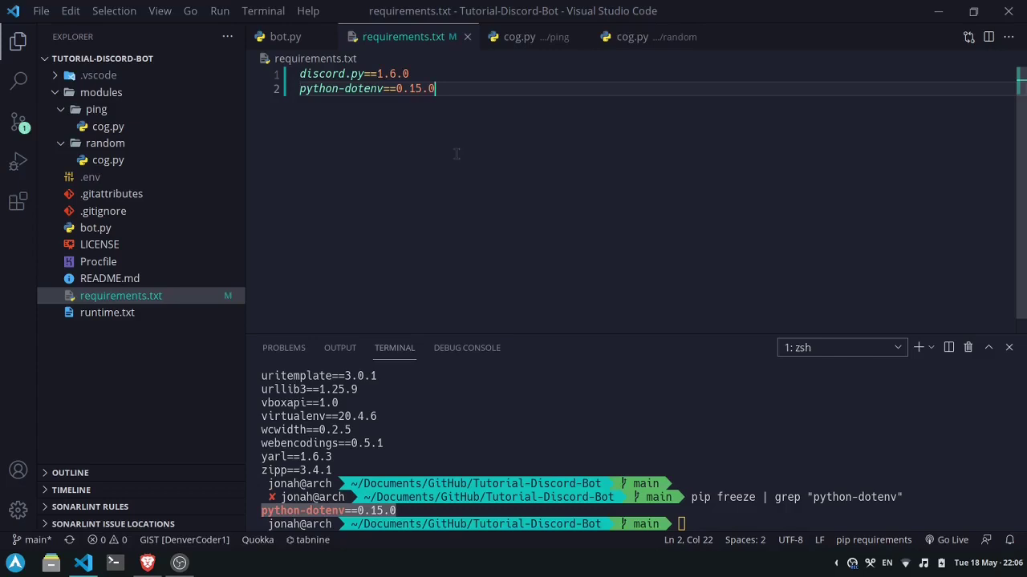
- Stage requirements.txt and commit it as 'added requirement versions'
left_click(18, 122)
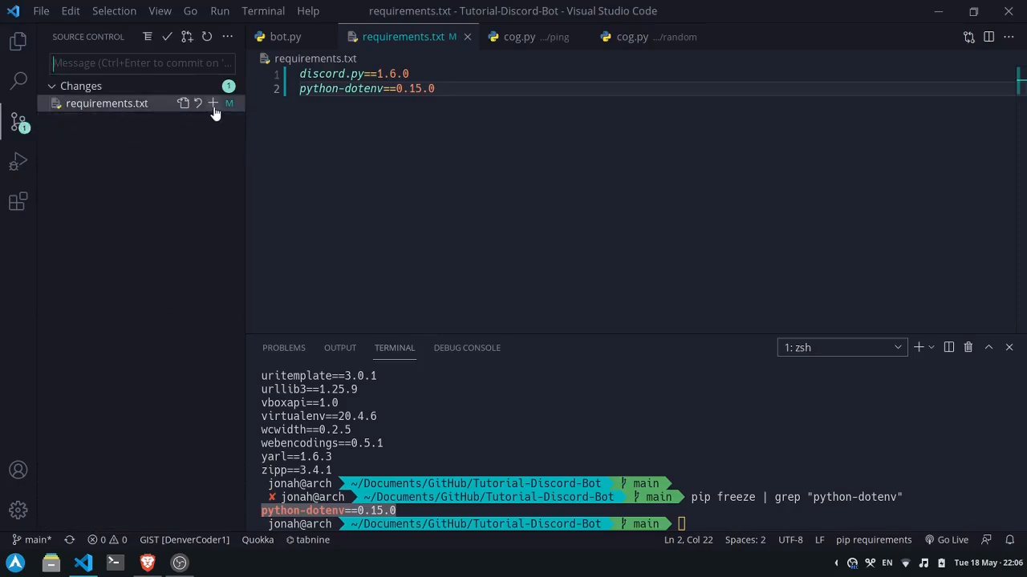
left_click(213, 102)
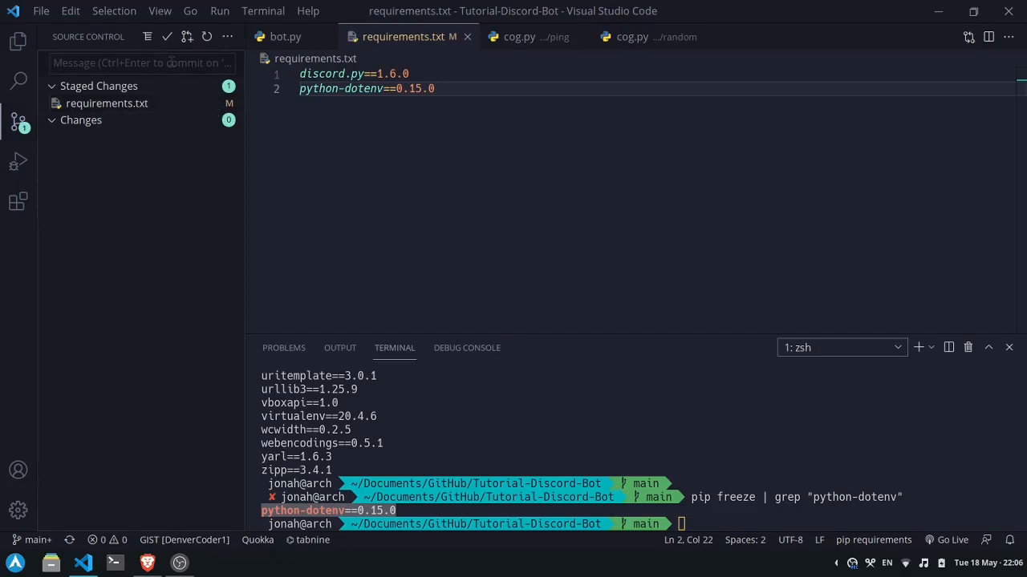
type("added requirement versions")
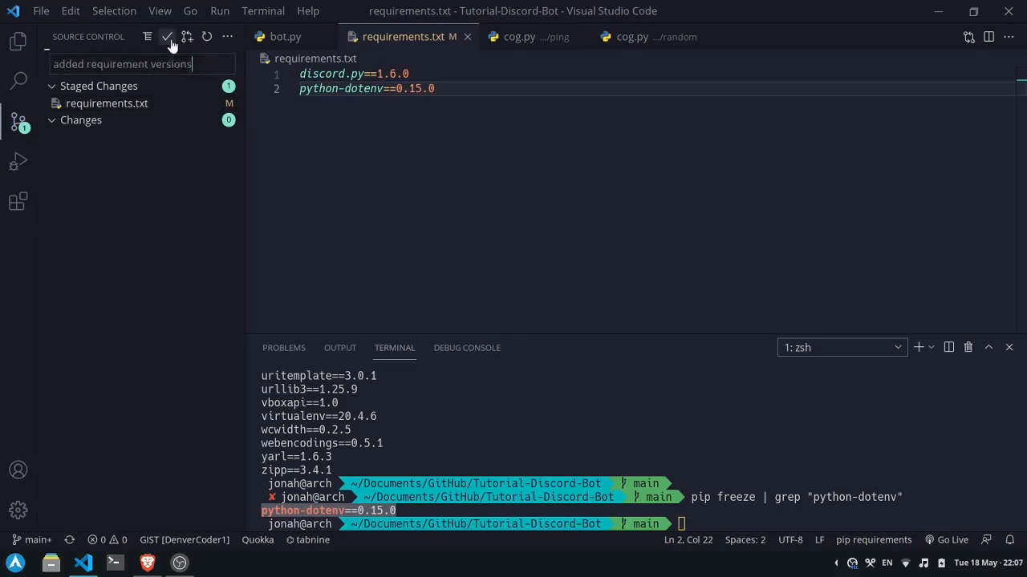
left_click(167, 36)
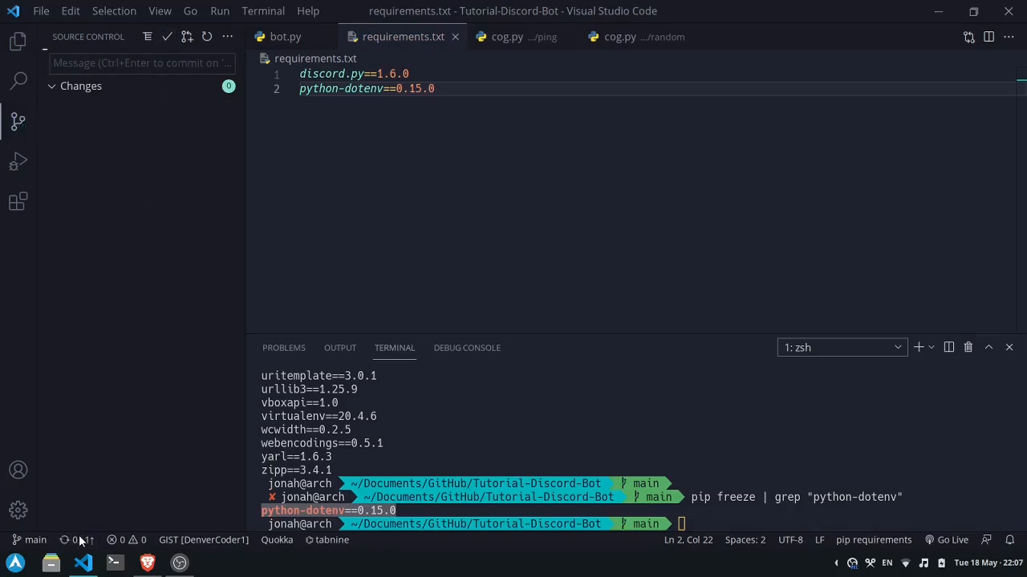
mouse_move(147, 563)
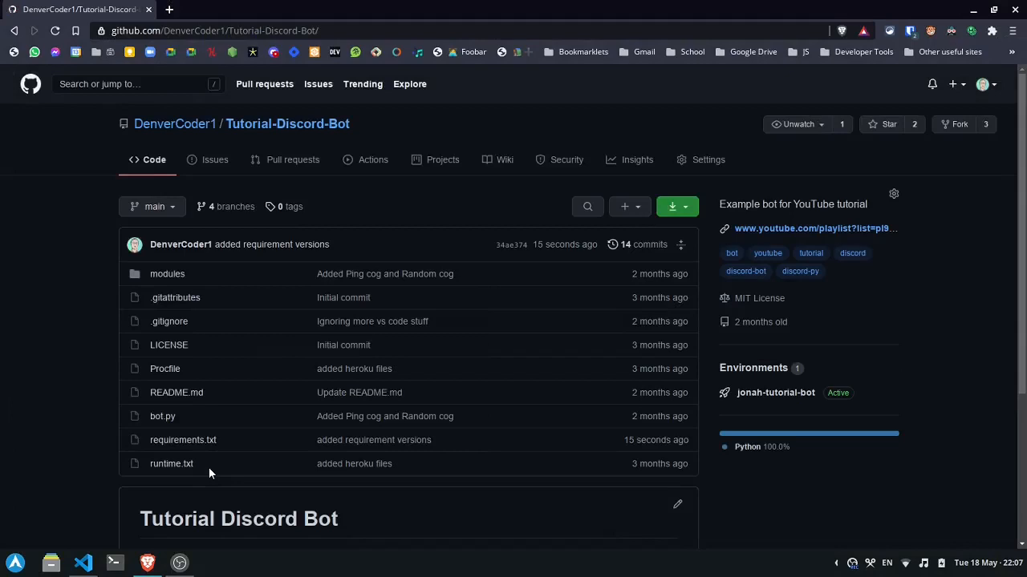
mouse_move(183, 439)
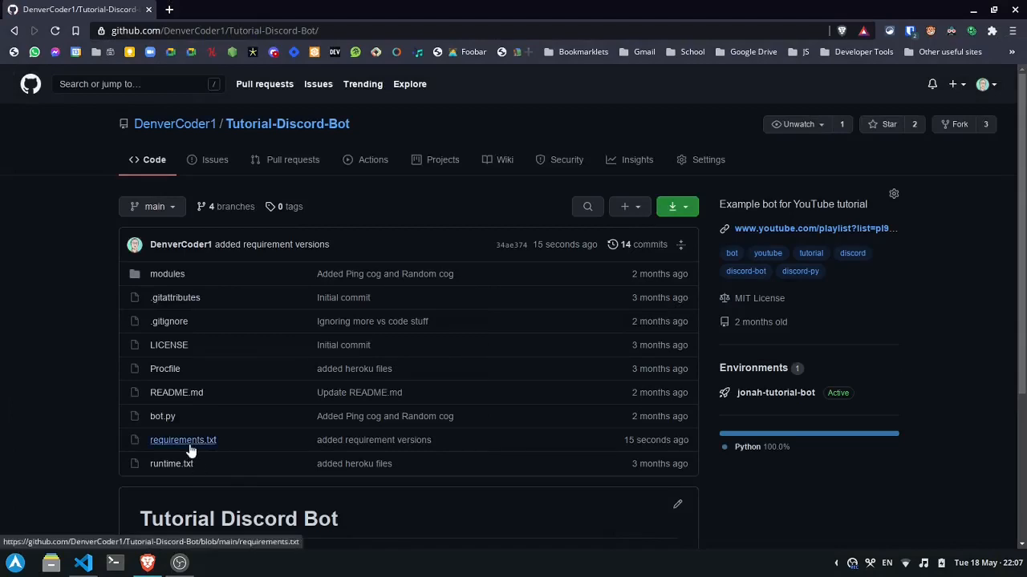
- View the pushed requirements.txt on main, then open the repository's Insights
left_click(183, 440)
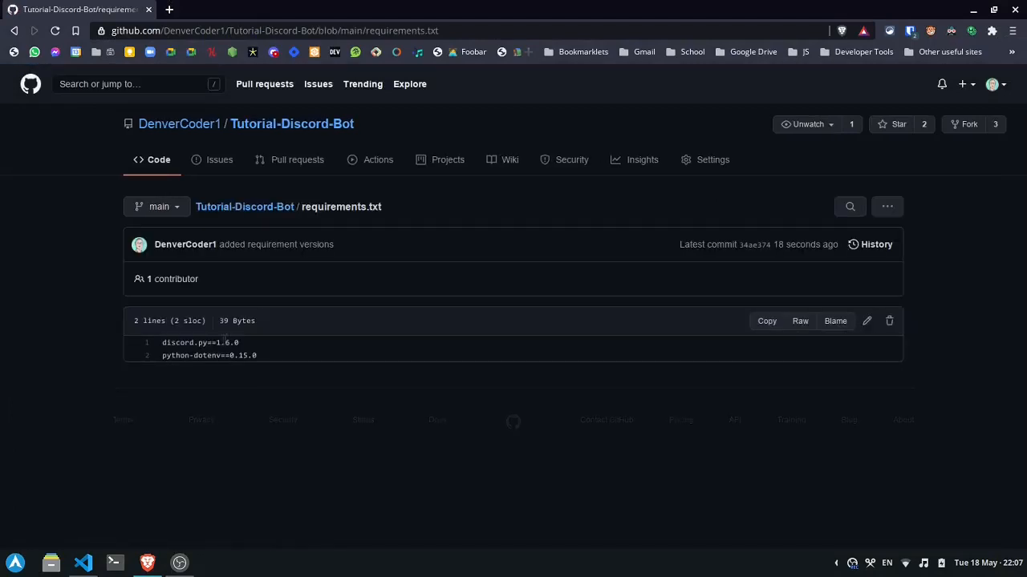
mouse_move(204, 356)
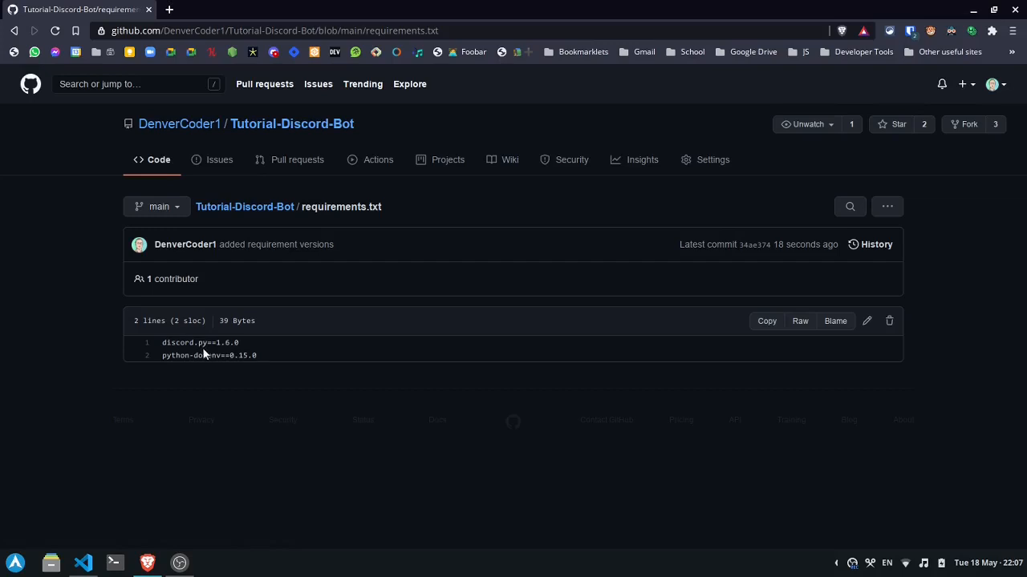
mouse_move(247, 375)
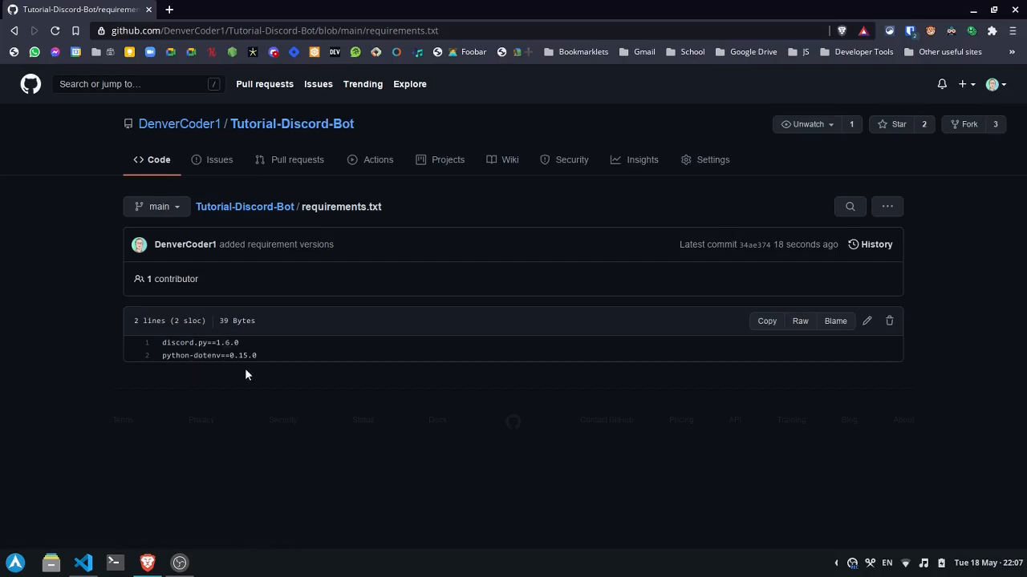
mouse_move(452, 327)
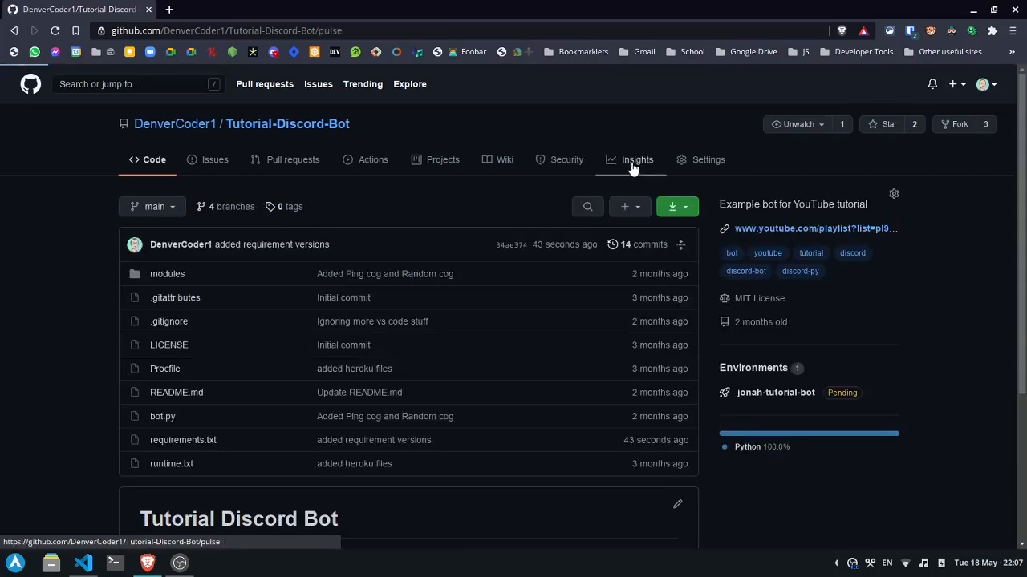
left_click(636, 160)
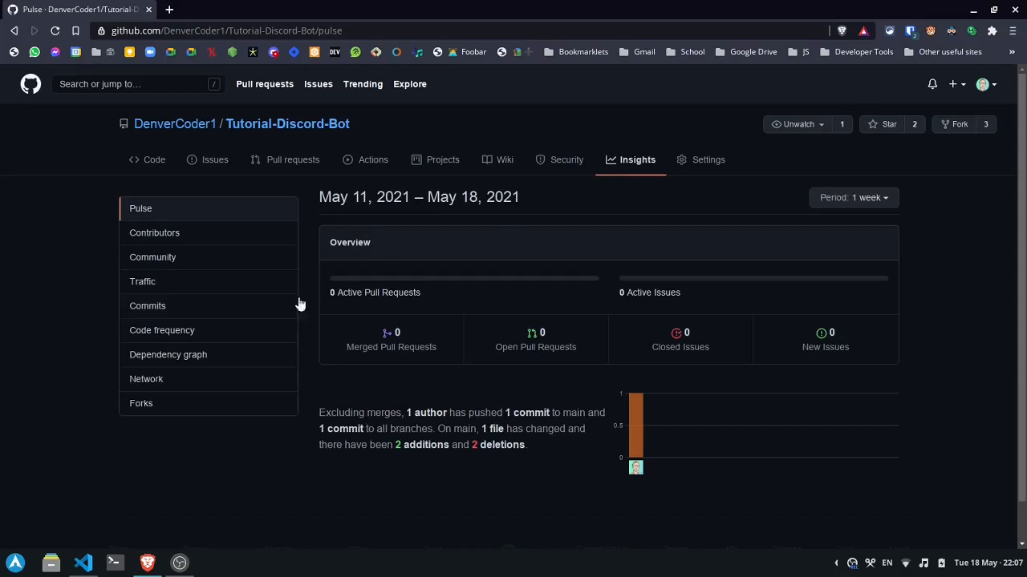
- Enable Dependabot from the Dependency graph's Dependabot tab
left_click(168, 354)
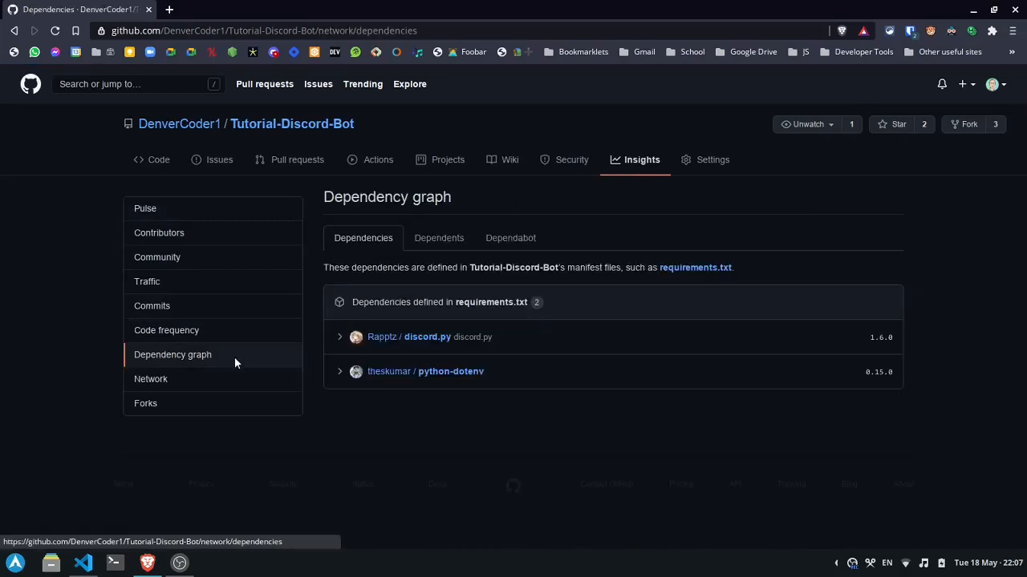
mouse_move(407, 295)
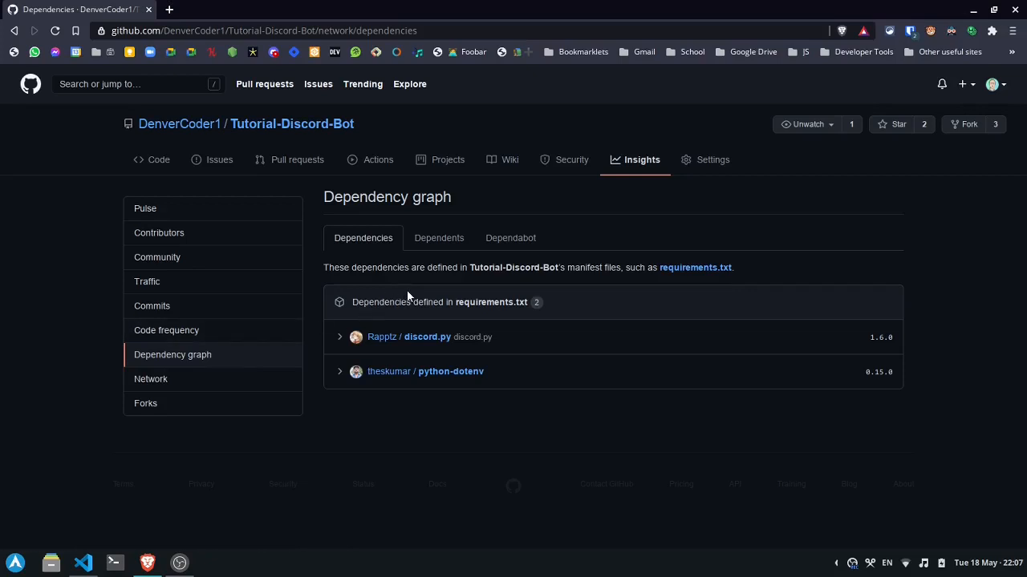
left_click(510, 237)
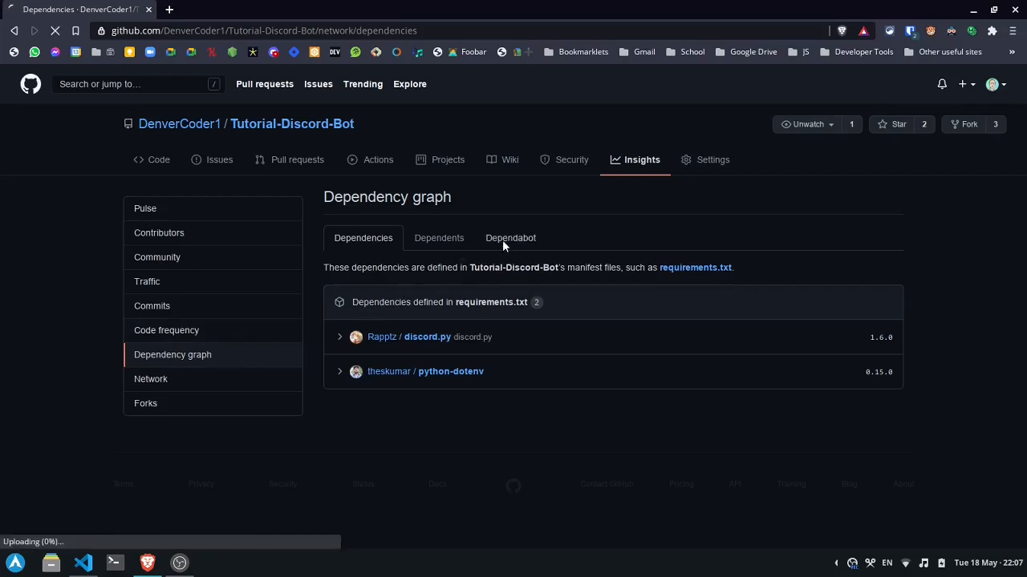
left_click(510, 237)
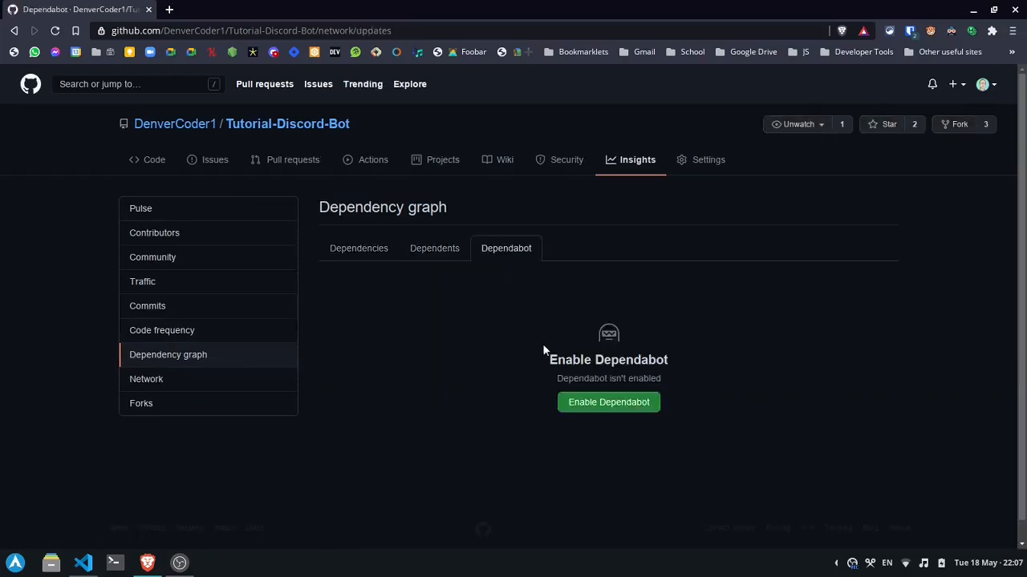
mouse_move(608, 402)
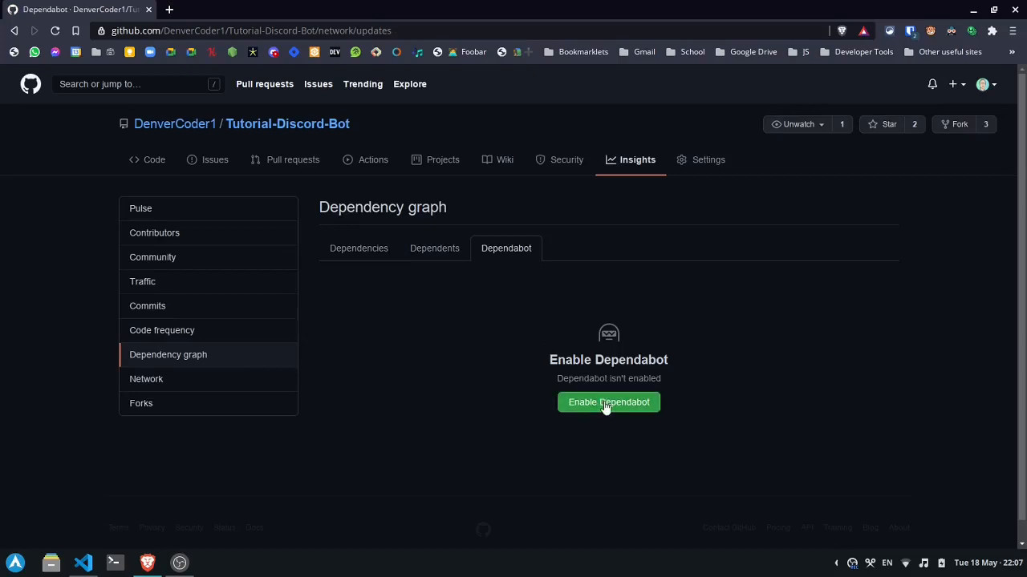
left_click(608, 402)
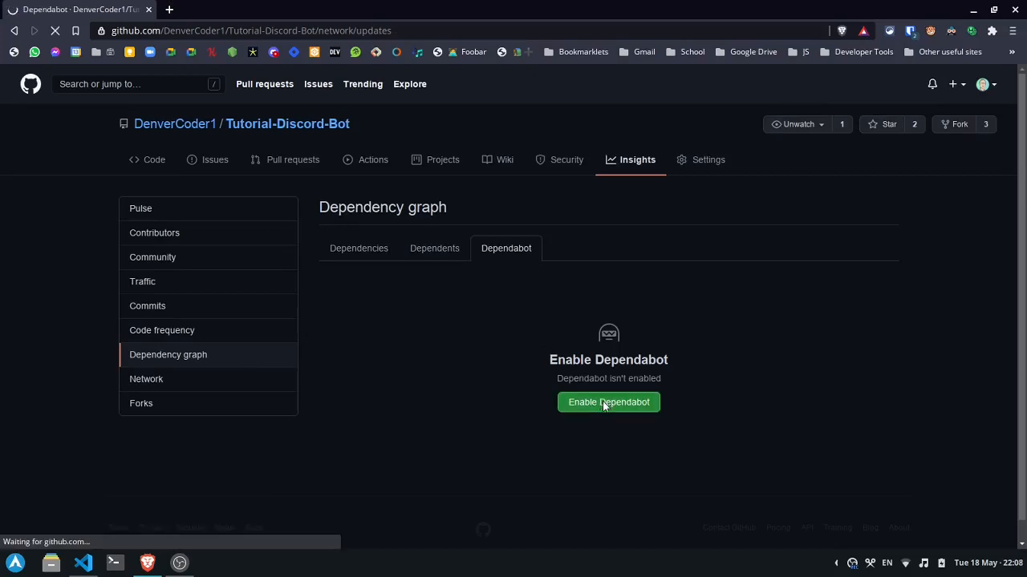
left_click(608, 402)
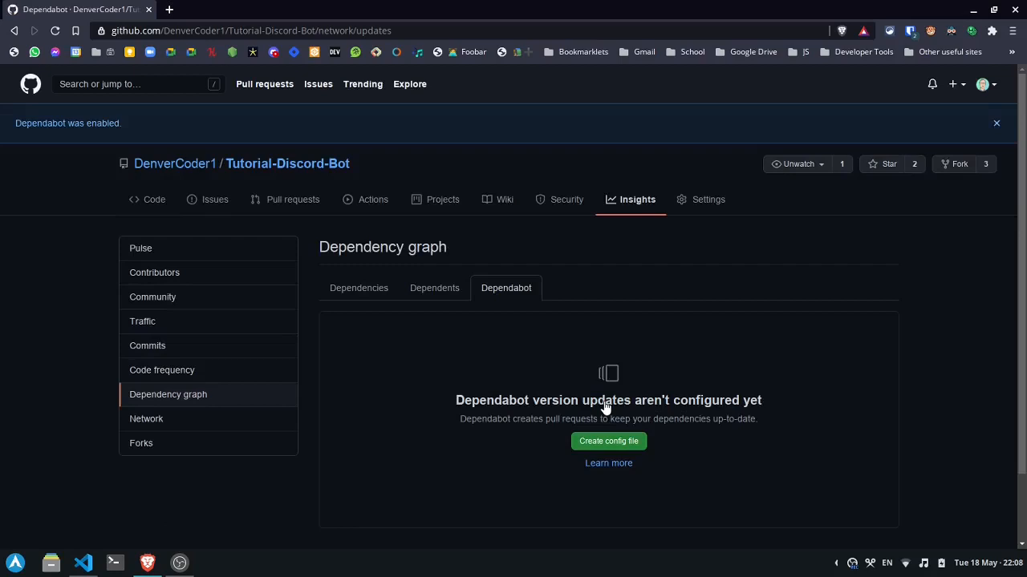
- Create a dependabot.yml config file with package-ecosystem set to "pip"
left_click(608, 441)
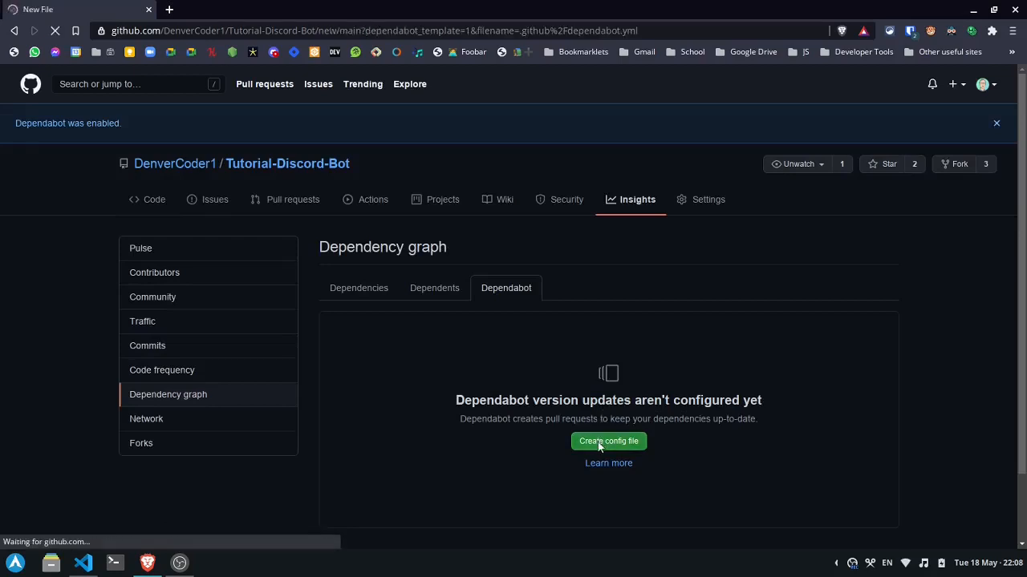
left_click(608, 441)
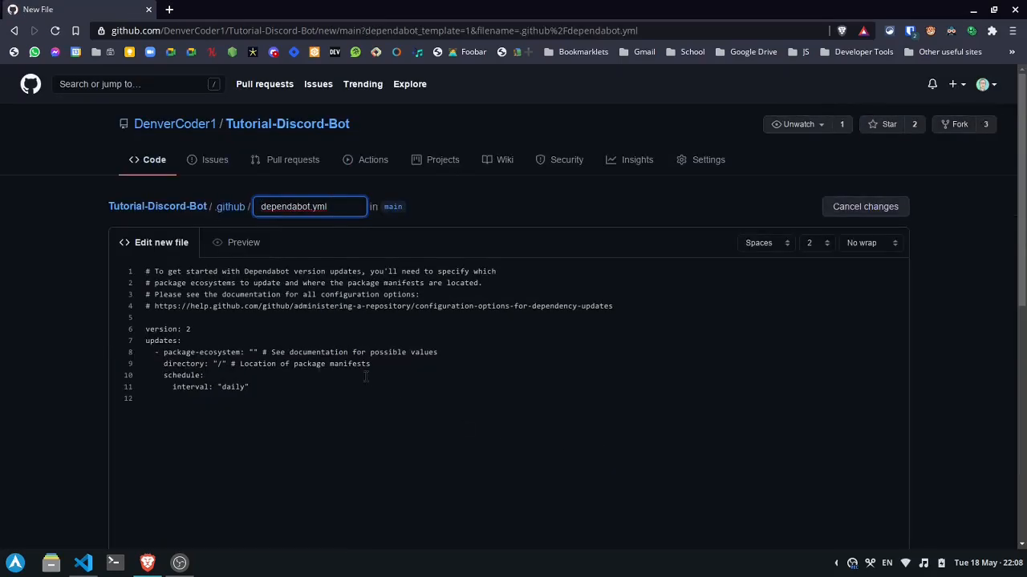
left_click(365, 377)
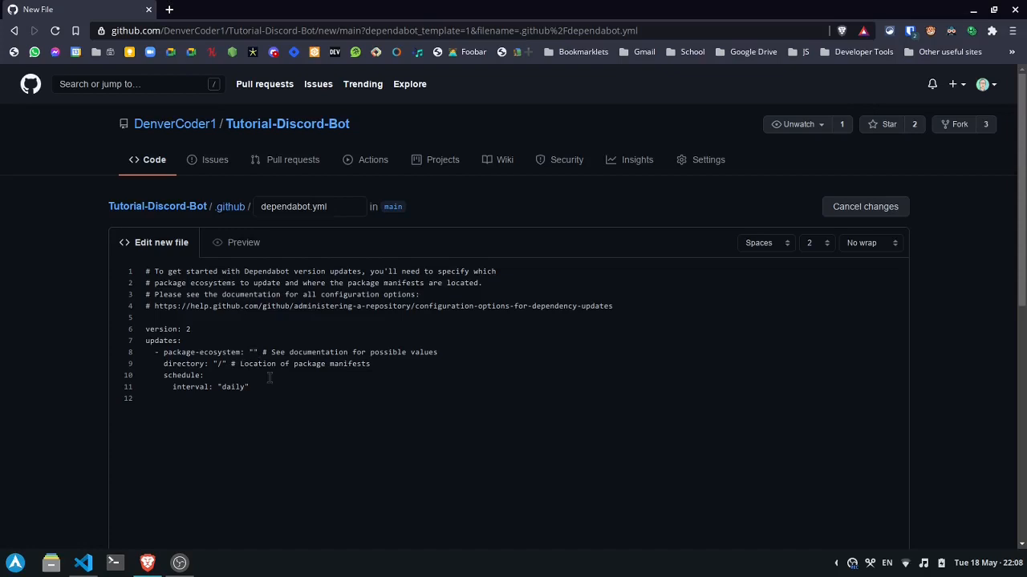
type("pip")
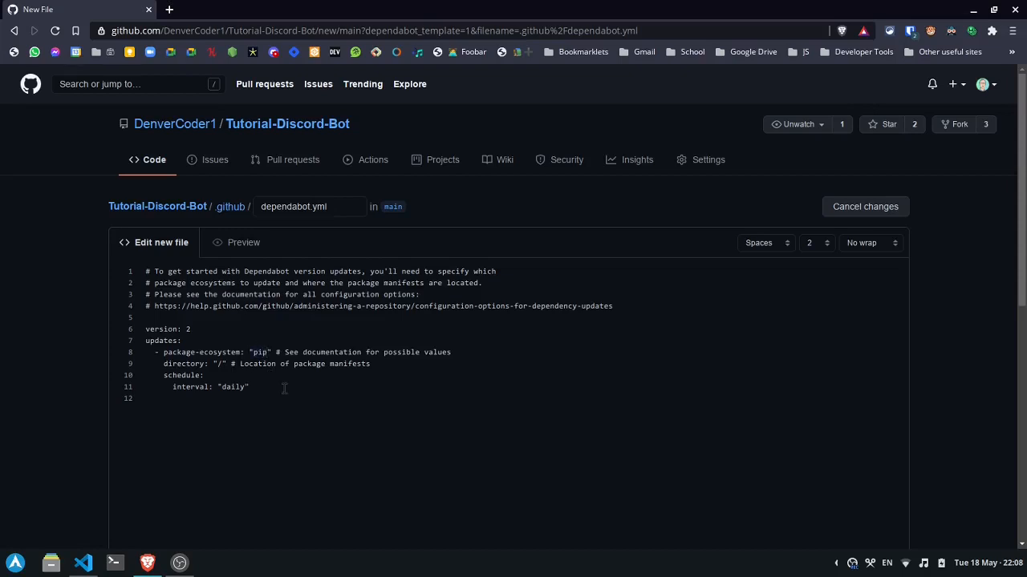
scroll("down", 3)
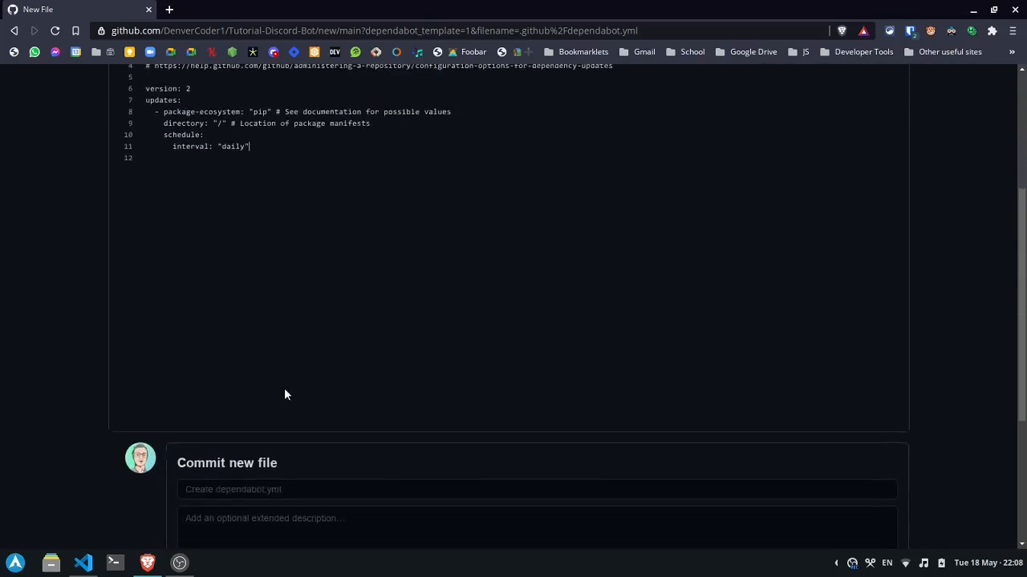
- Propose dependabot.yml on a new dependabot branch, open pull request #1, and merge it
scroll("down", 3)
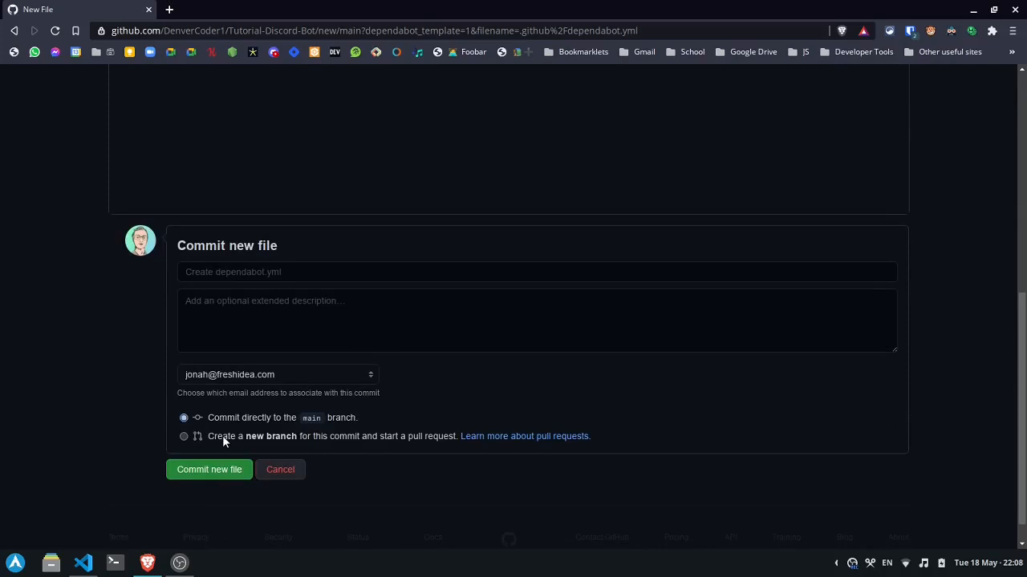
left_click(183, 436)
type("dependabot")
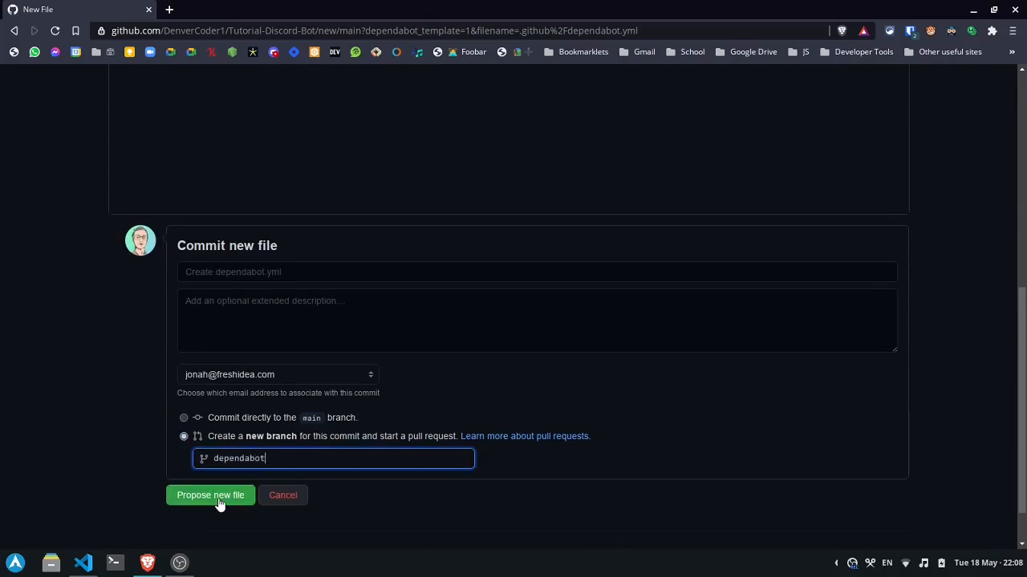
left_click(210, 495)
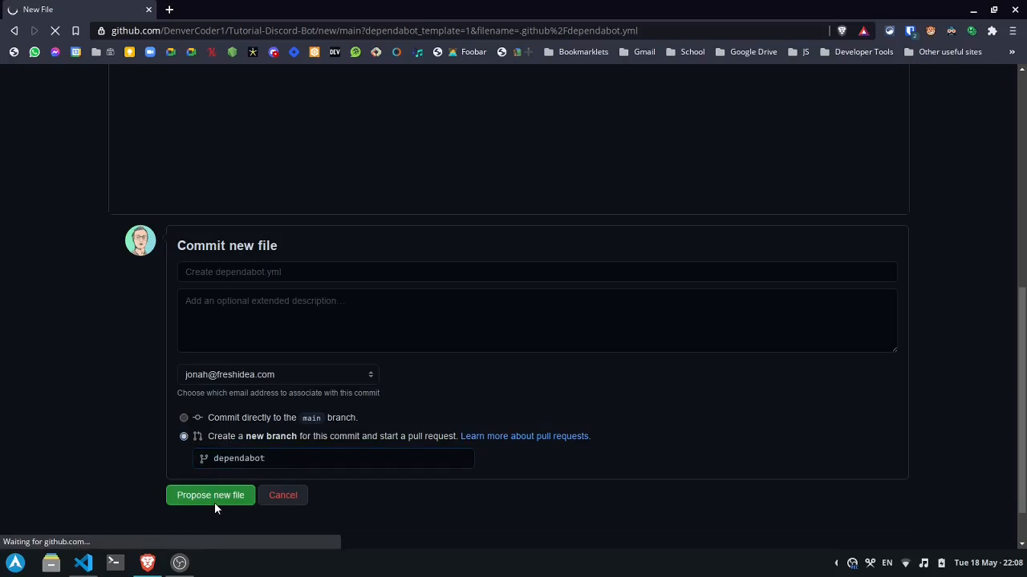
left_click(210, 495)
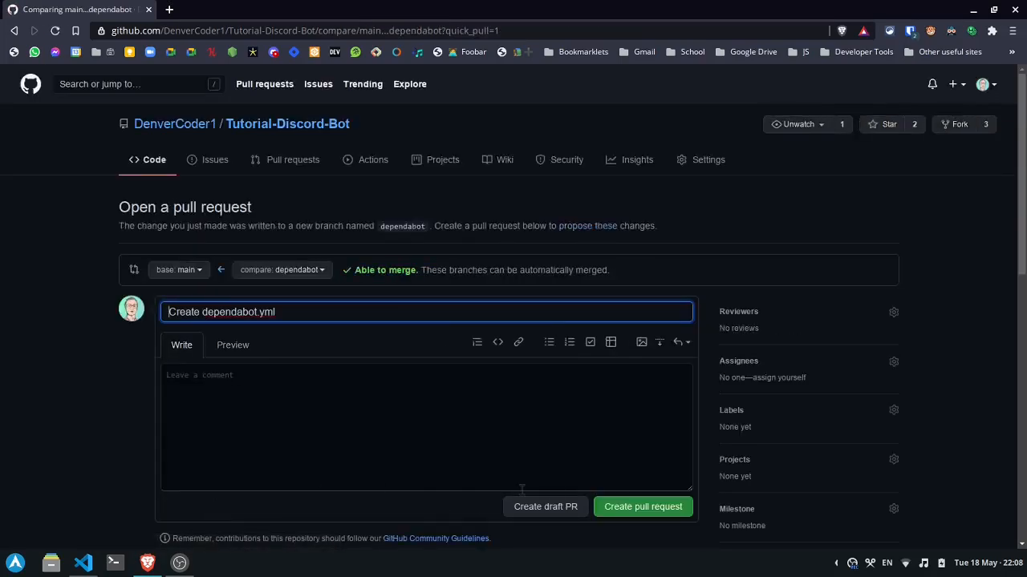
left_click(643, 506)
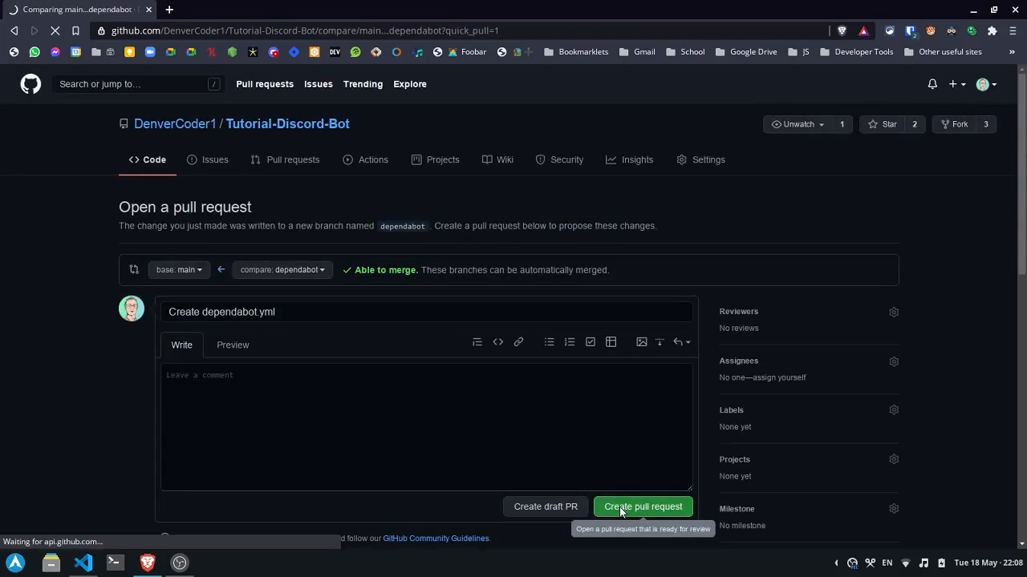
left_click(642, 506)
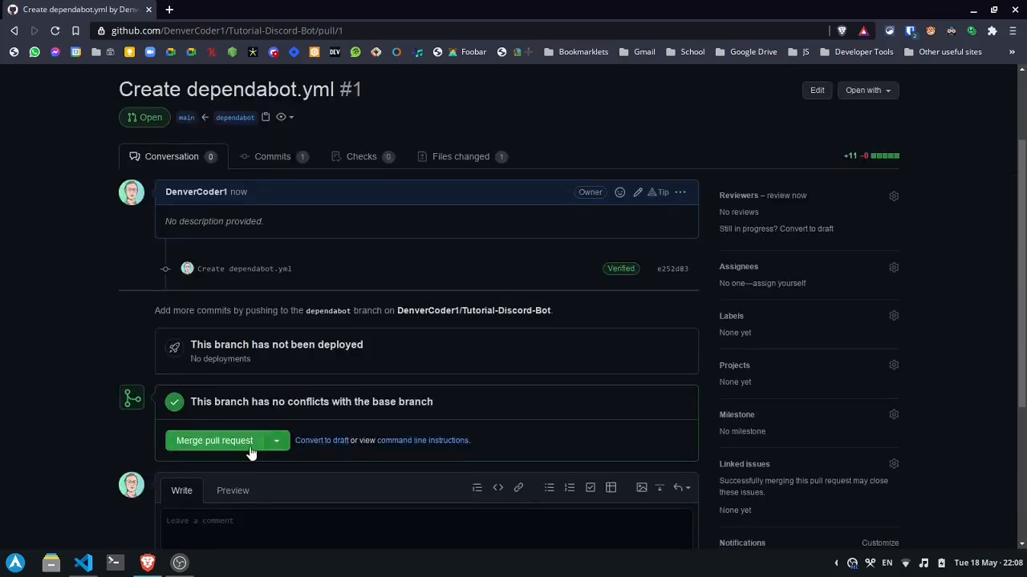
left_click(214, 440)
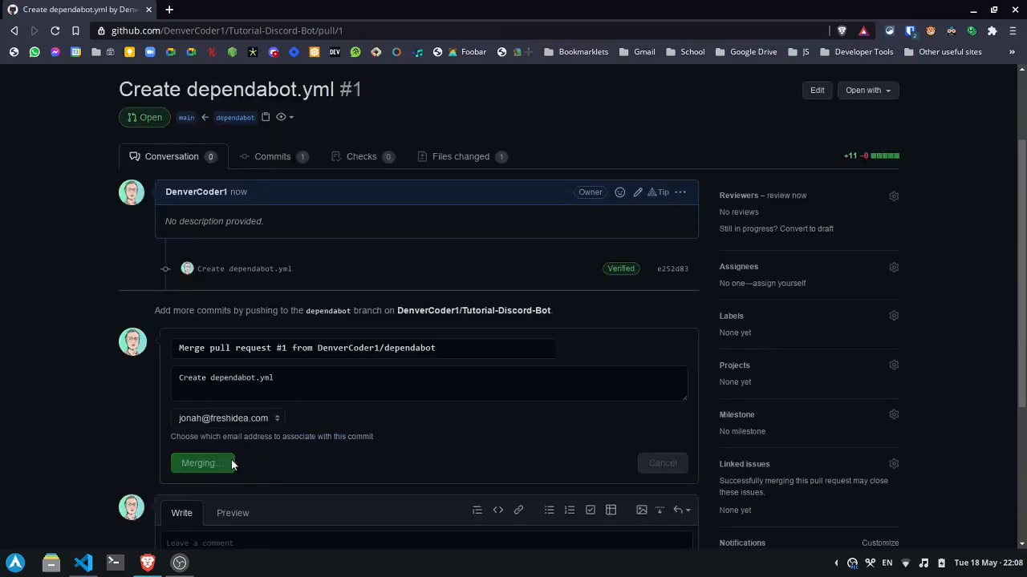
left_click(200, 462)
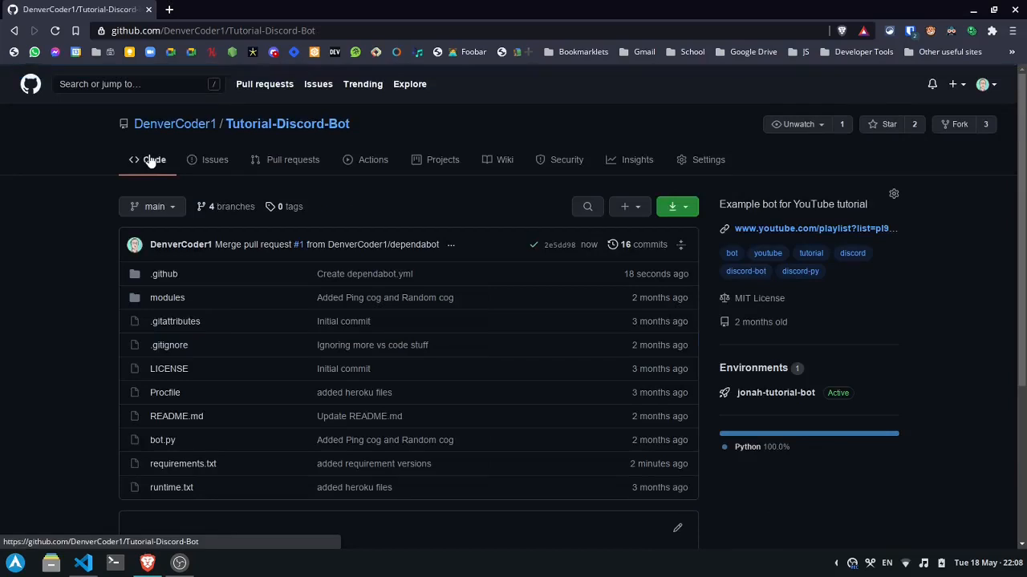
- Check .github/dependabot.yml on main, then view the repository's Pulse insights
left_click(163, 273)
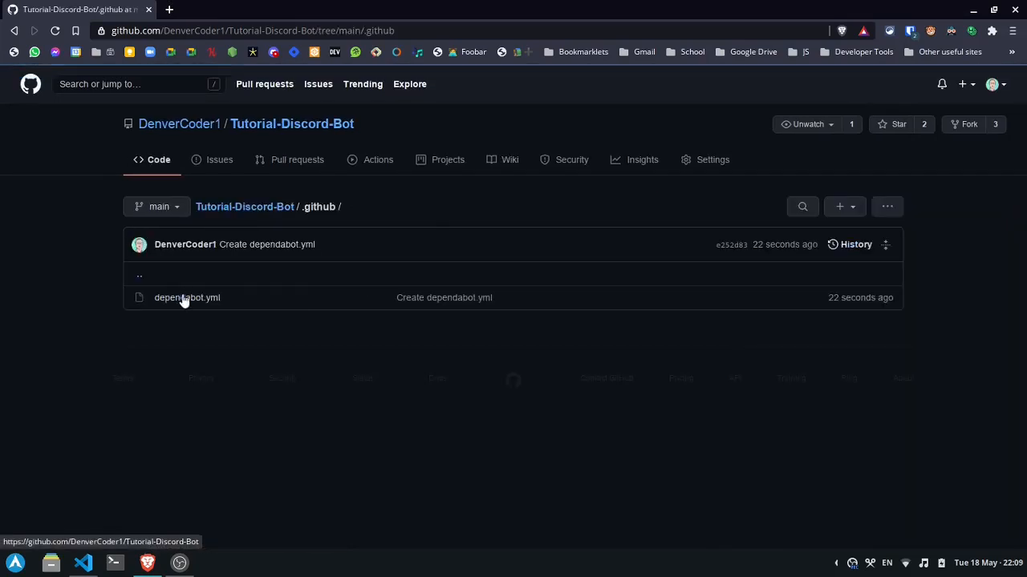
mouse_move(187, 298)
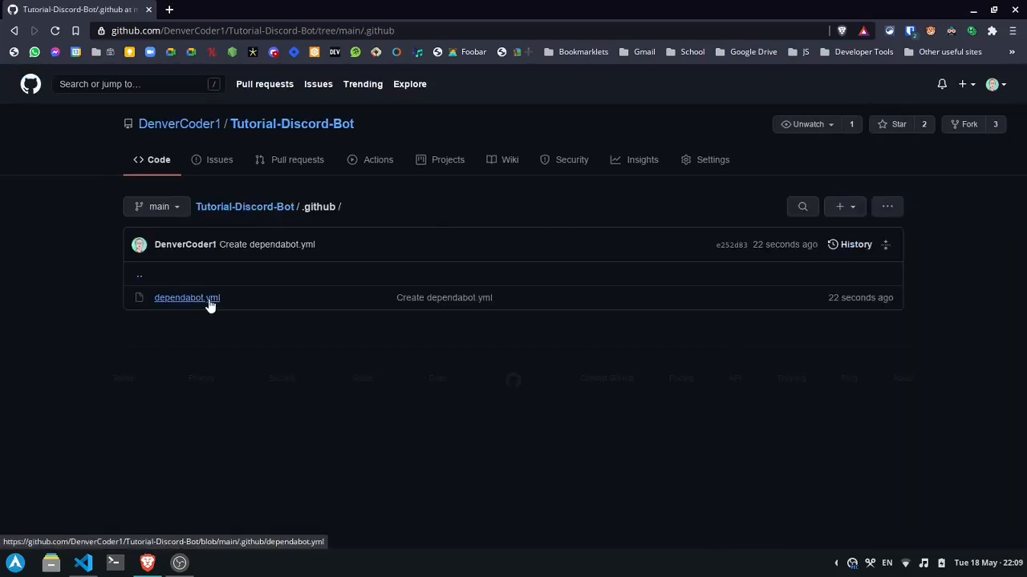
mouse_move(328, 290)
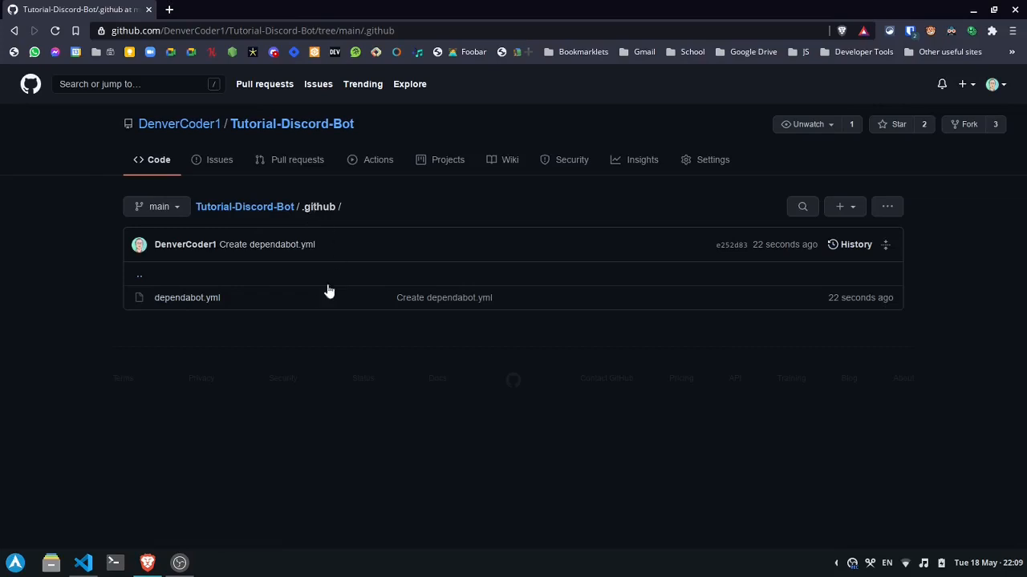
left_click(187, 298)
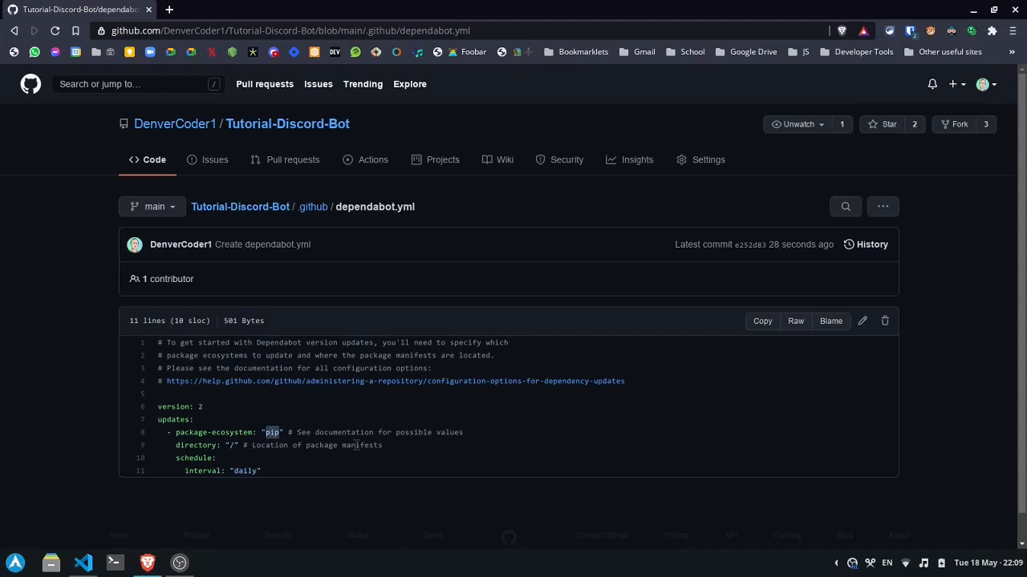
left_click(637, 160)
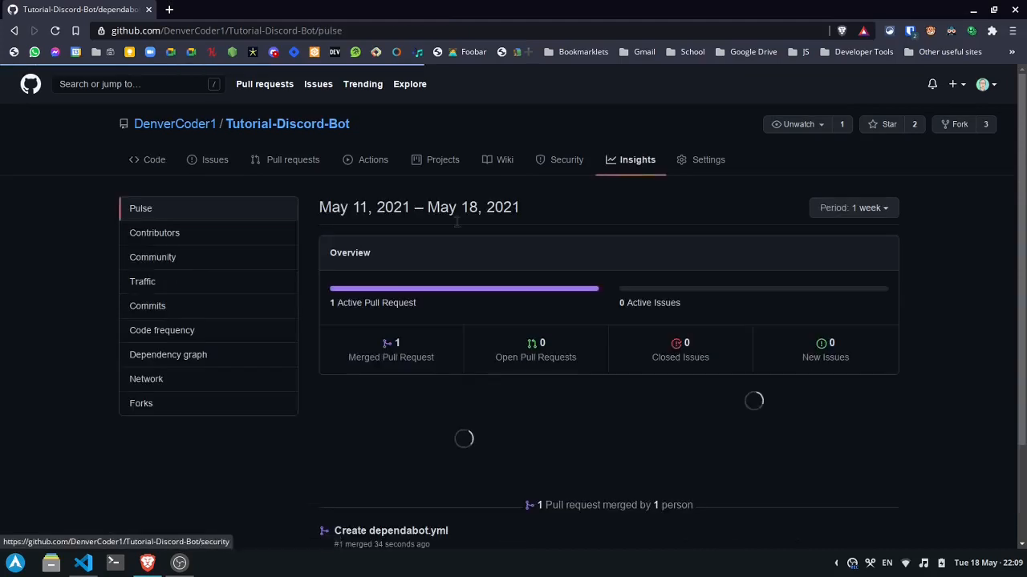
- Check Dependabot's pip update status and open bump pull requests #2 and #3 from notifications
left_click(173, 354)
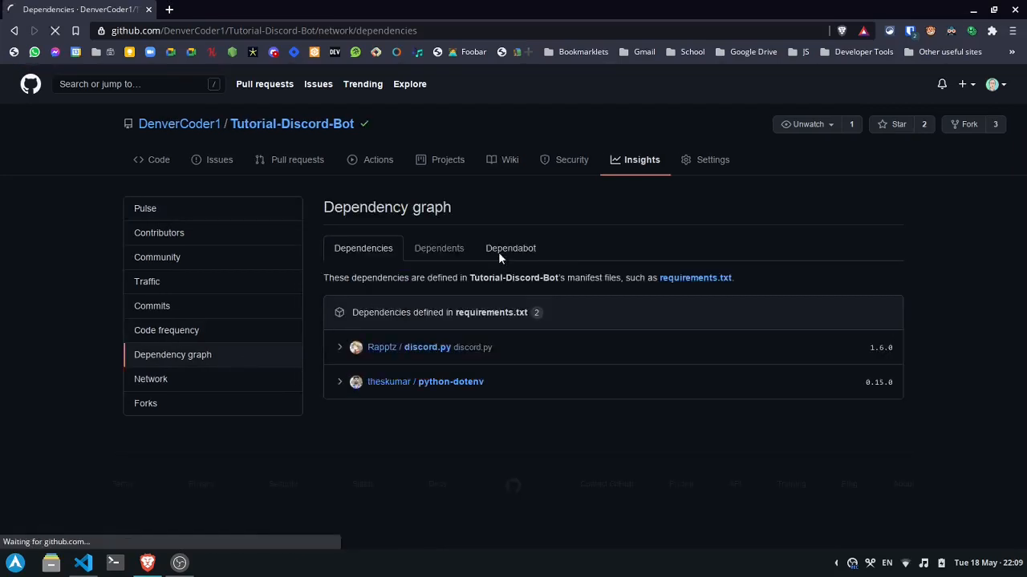
left_click(510, 248)
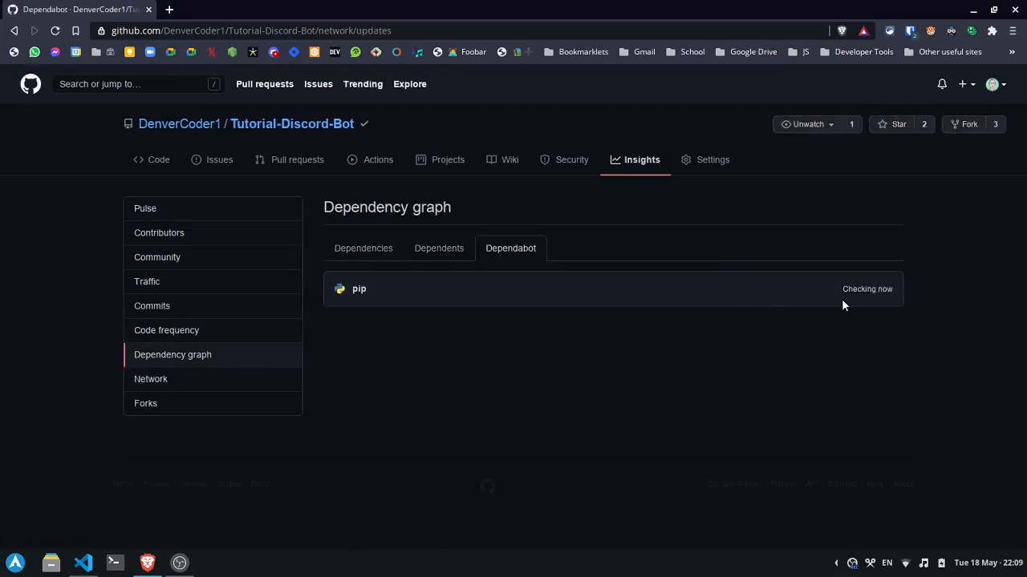
mouse_move(878, 288)
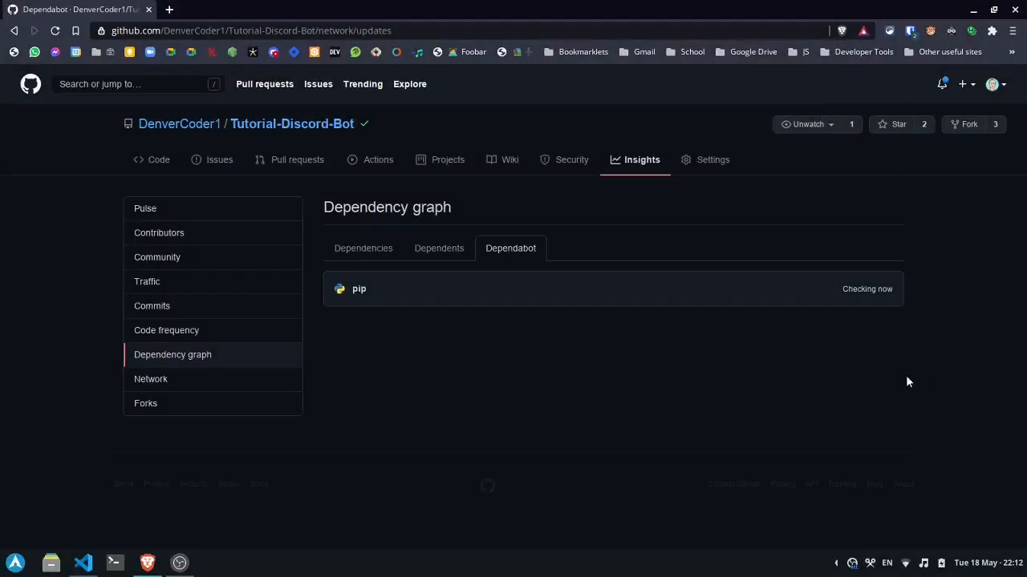
left_click(932, 83)
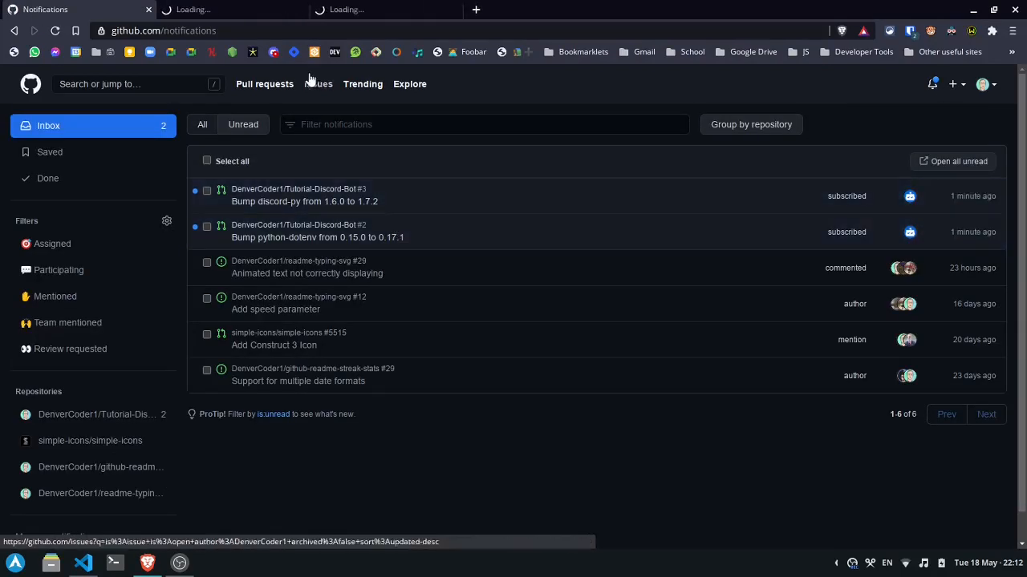
left_click(317, 237)
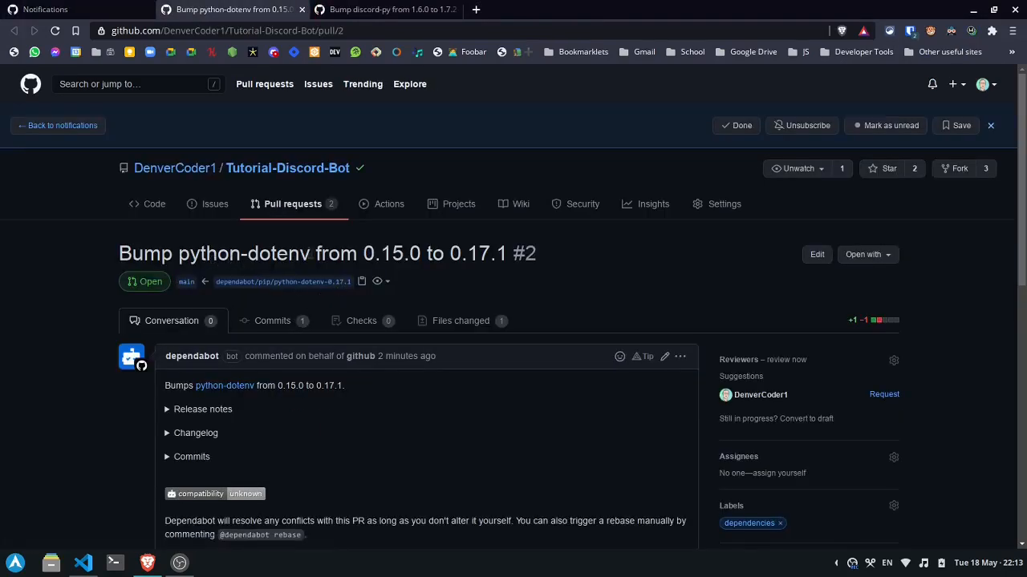
double_click(392, 254)
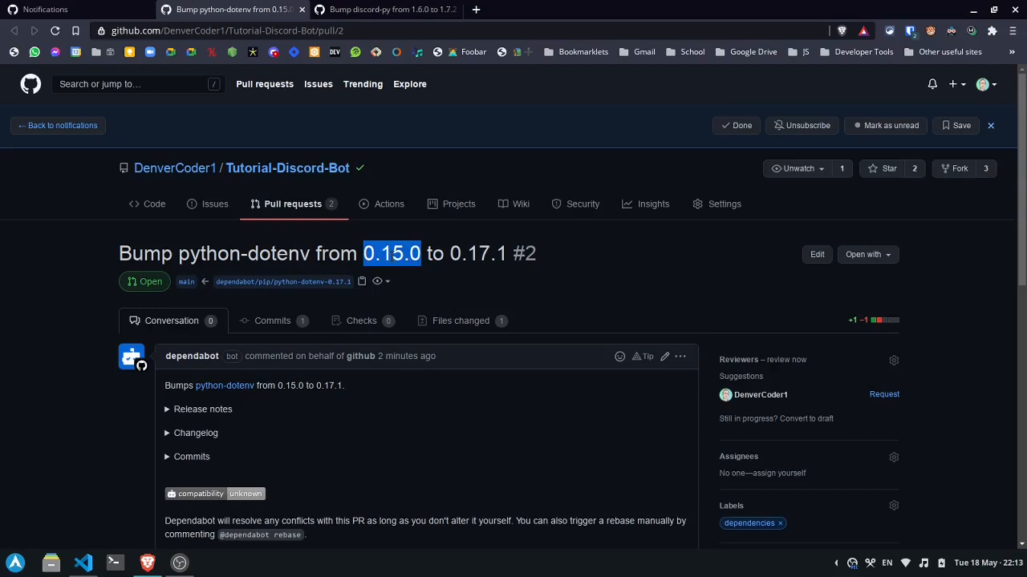
scroll("down", 3)
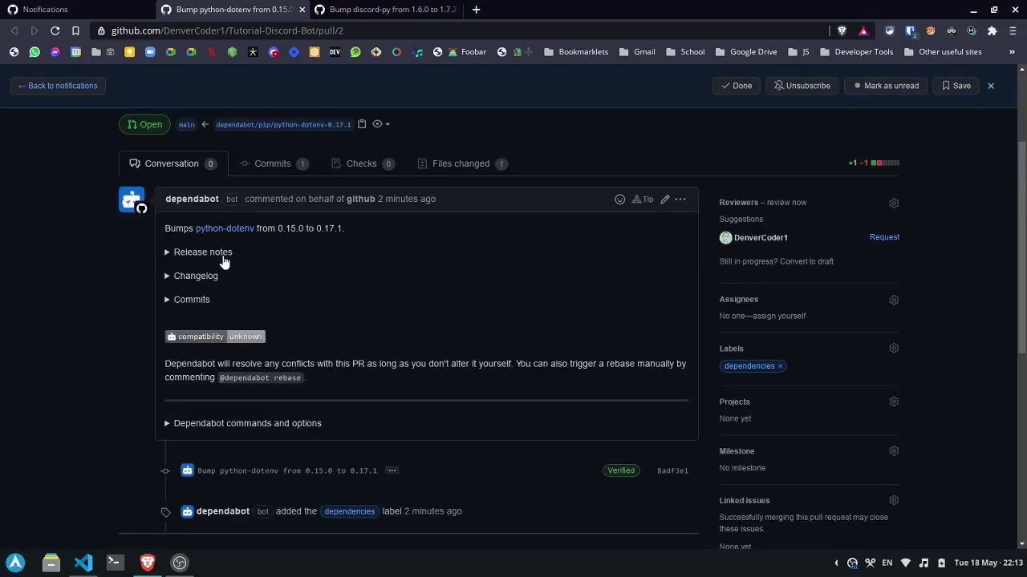
left_click(203, 252)
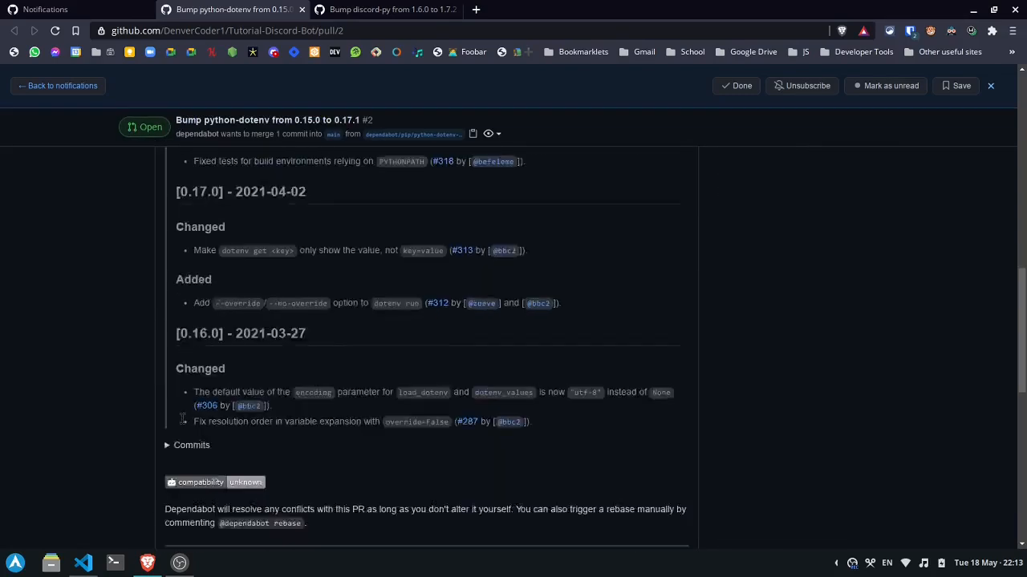
left_click(192, 446)
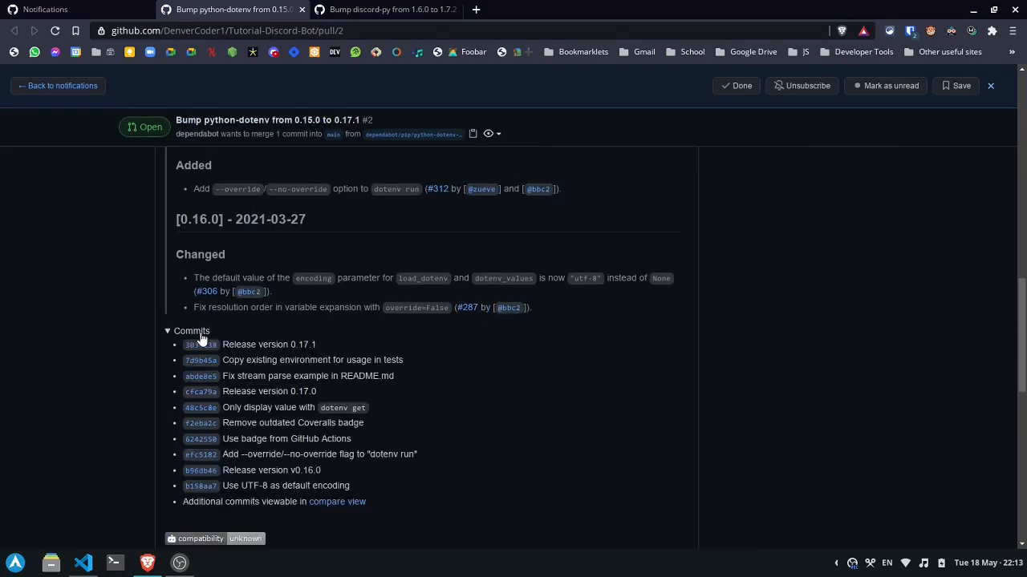
scroll("down", 3)
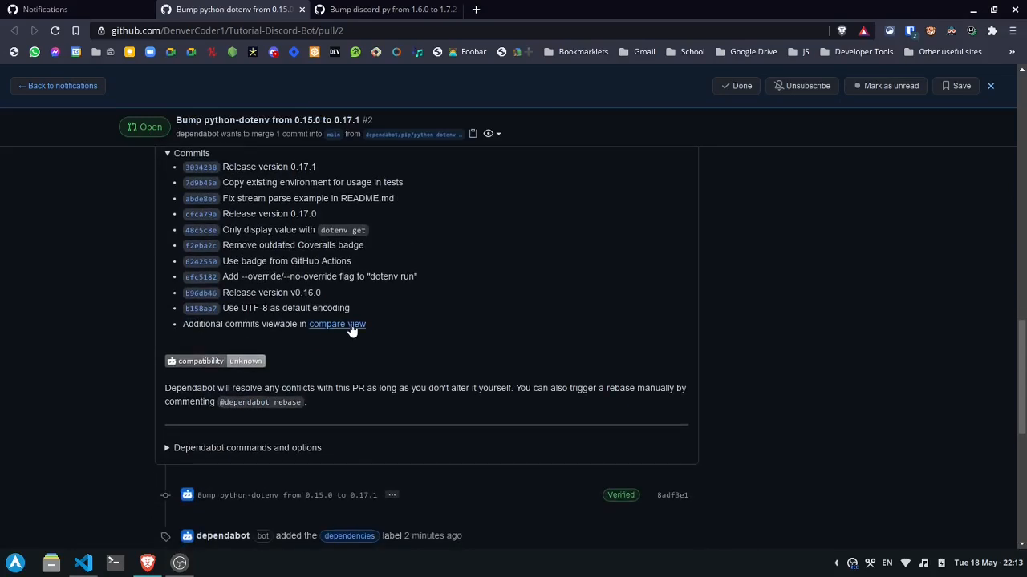
scroll("up", 3)
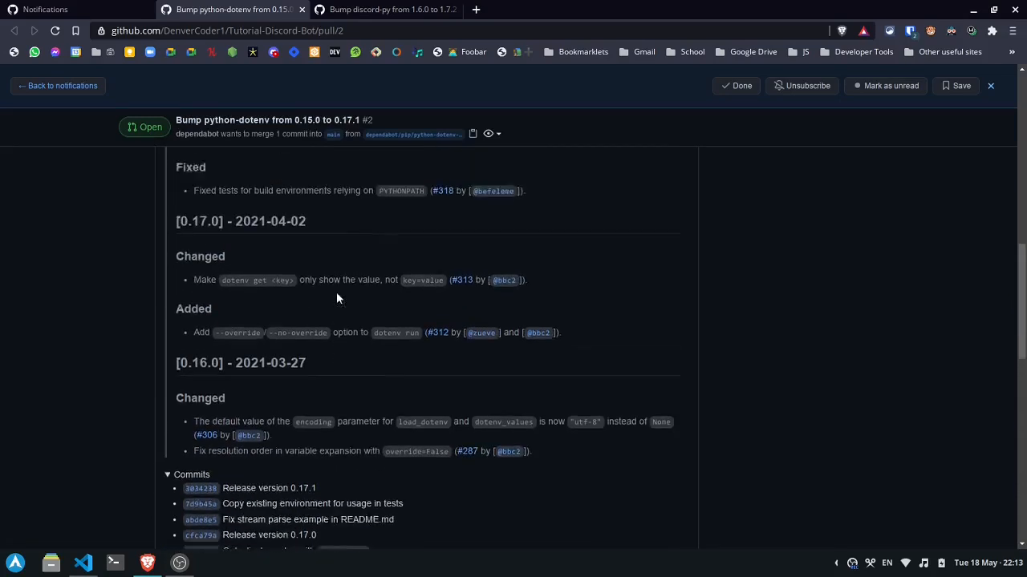
scroll("up", 3)
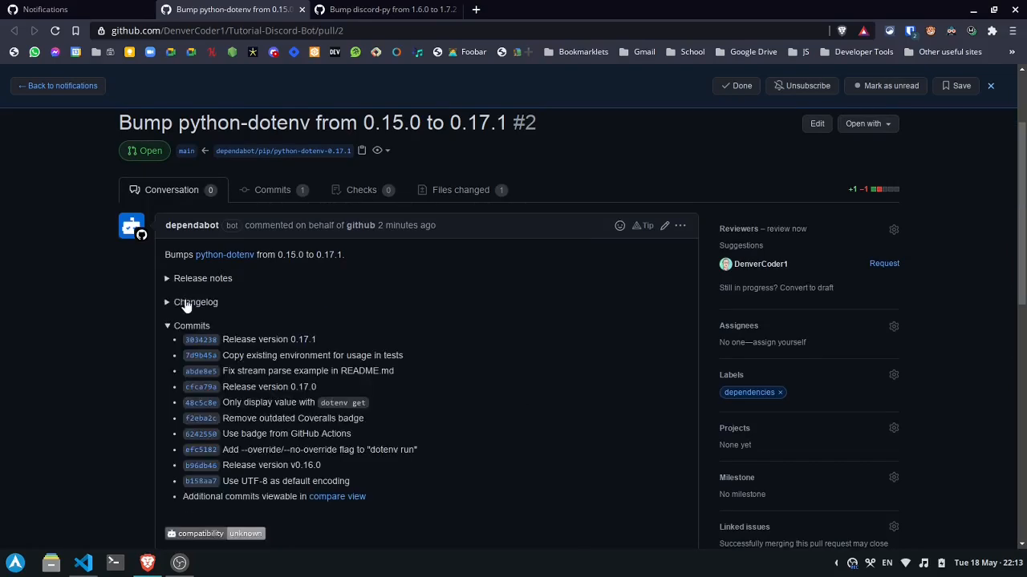
left_click(192, 326)
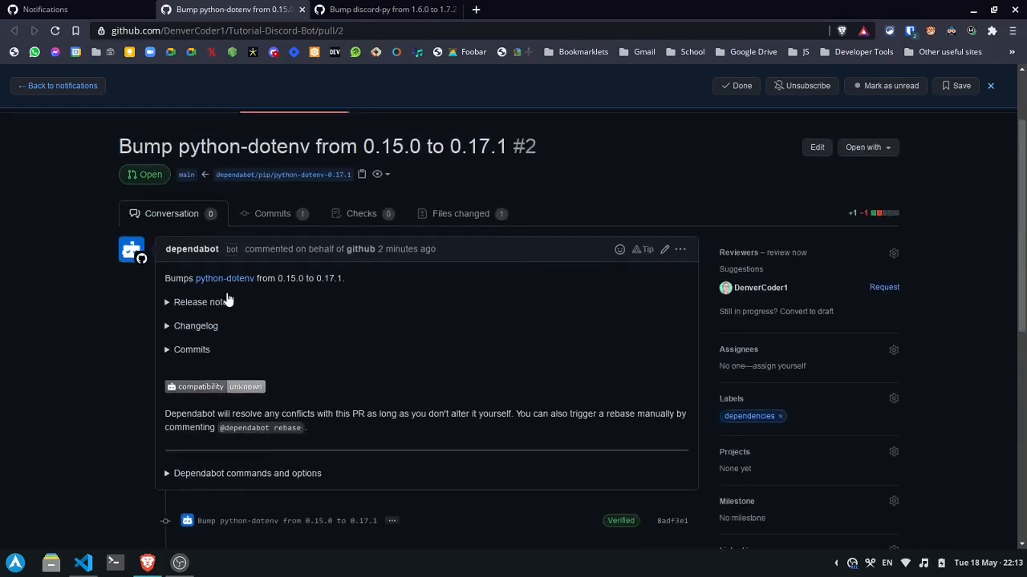
scroll("down", 3)
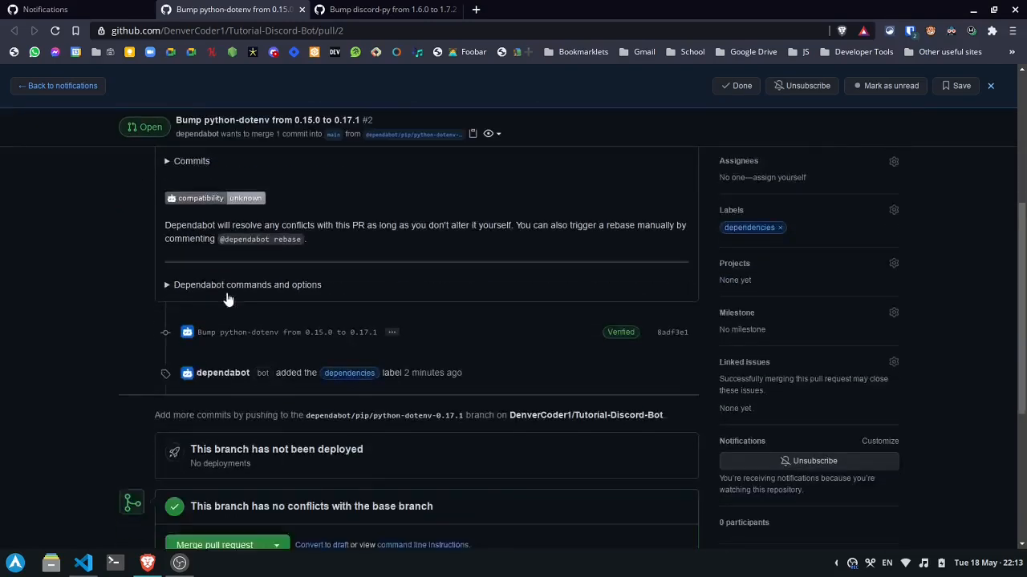
scroll("down", 3)
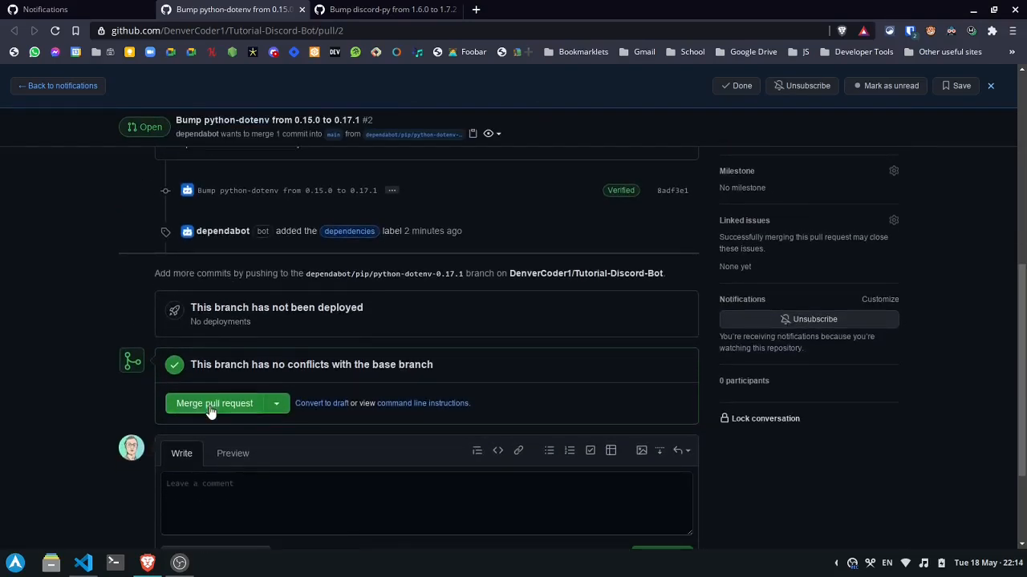
- Merge pull request #2 and review its python-dotenv 0.15.0 to 0.17.1 diff
left_click(214, 402)
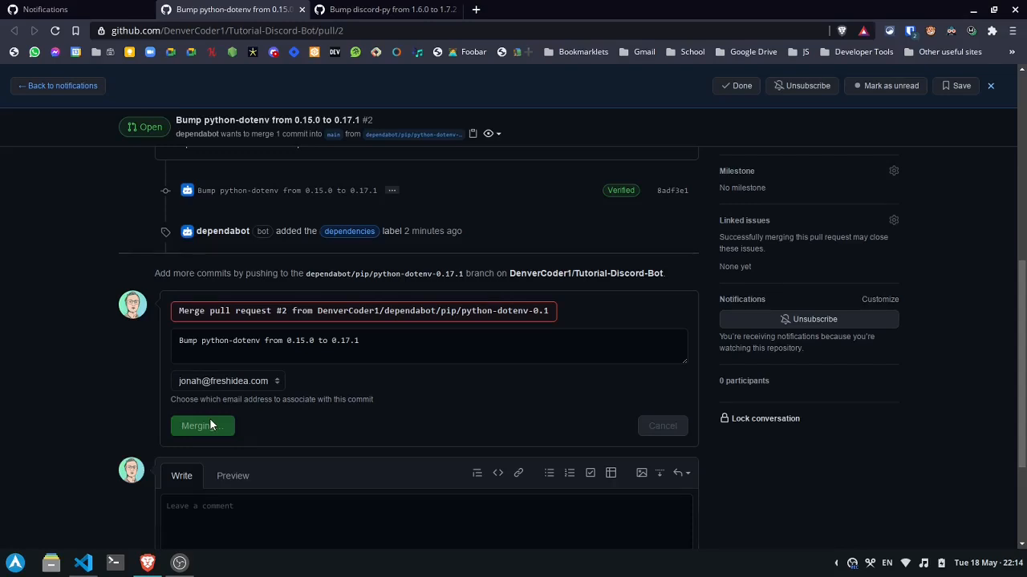
left_click(198, 425)
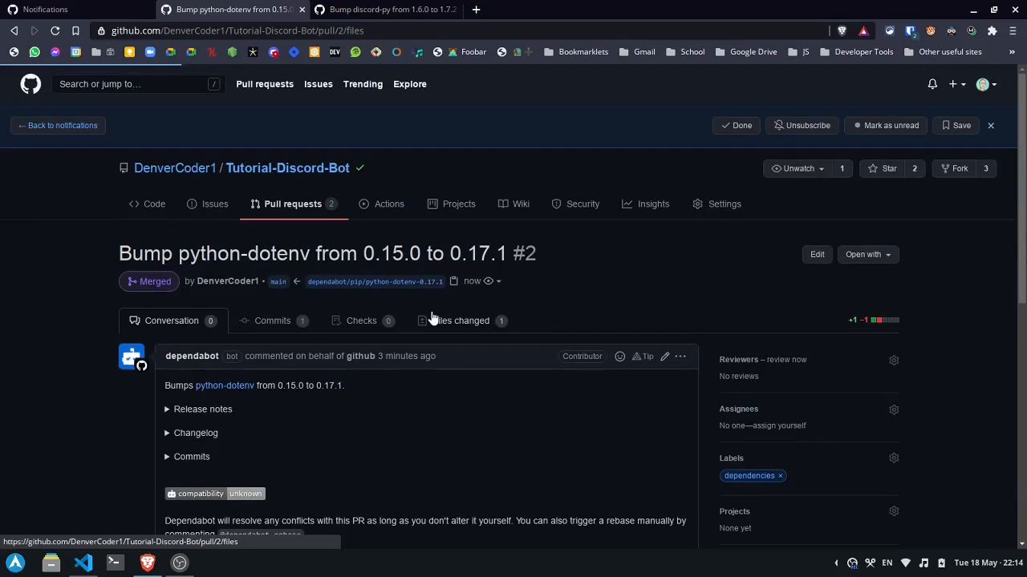
left_click(460, 320)
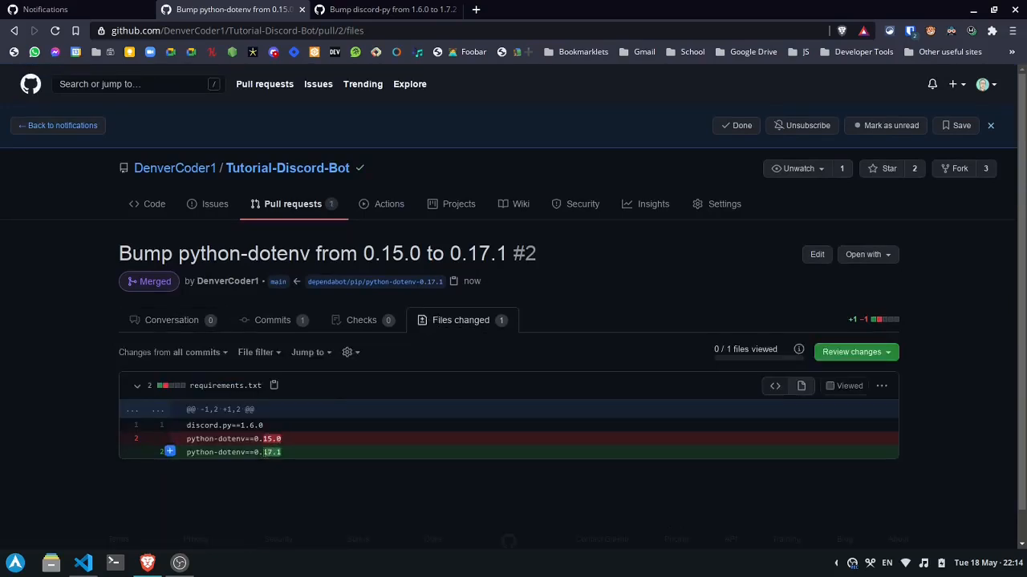
mouse_move(300, 405)
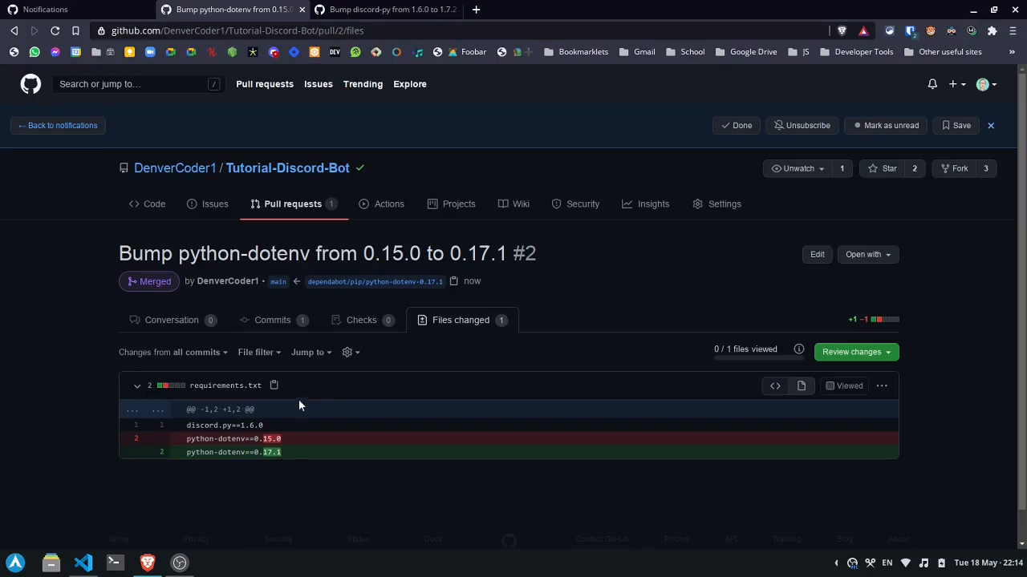
mouse_move(377, 9)
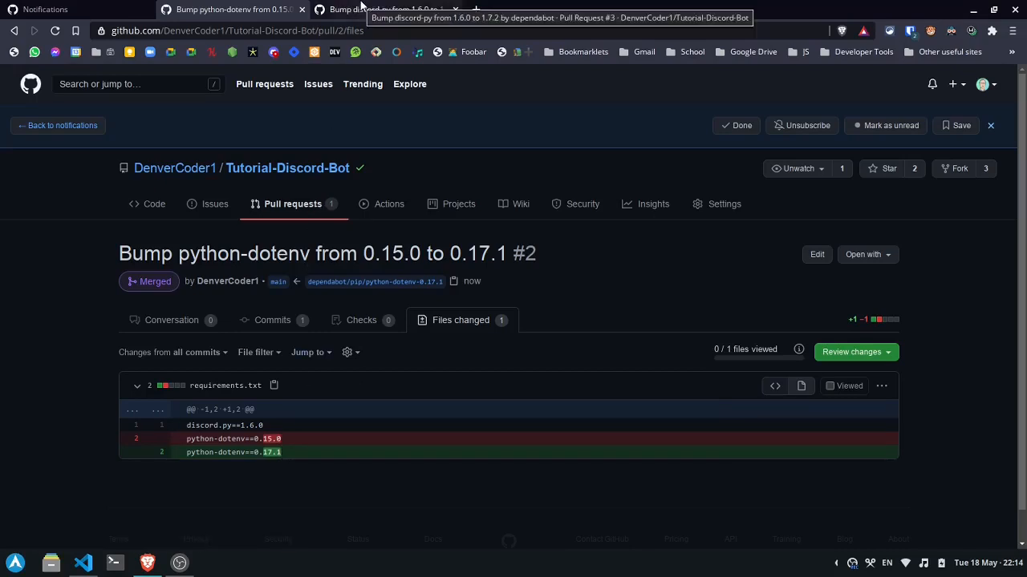
left_click(385, 9)
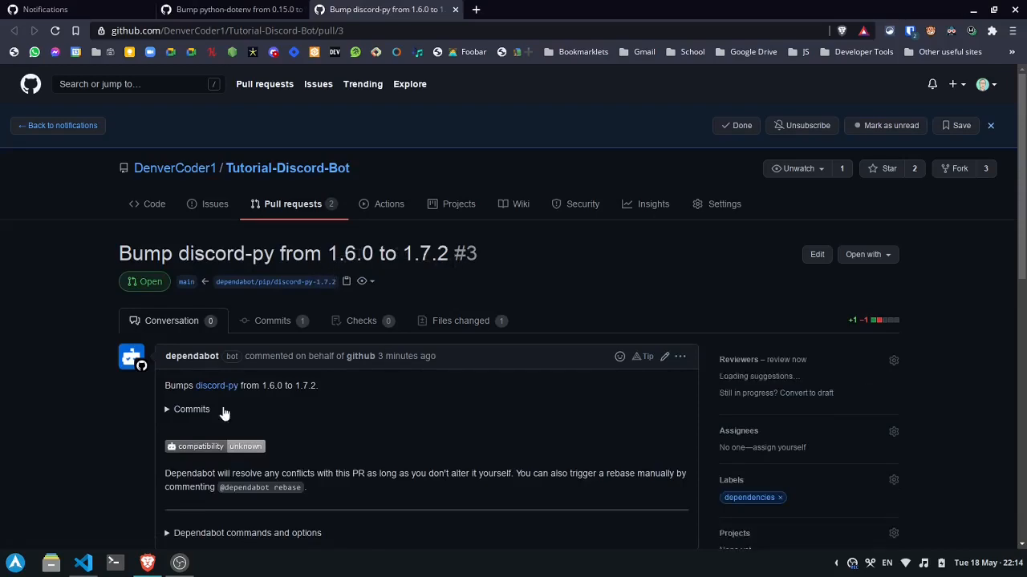
scroll("down", 3)
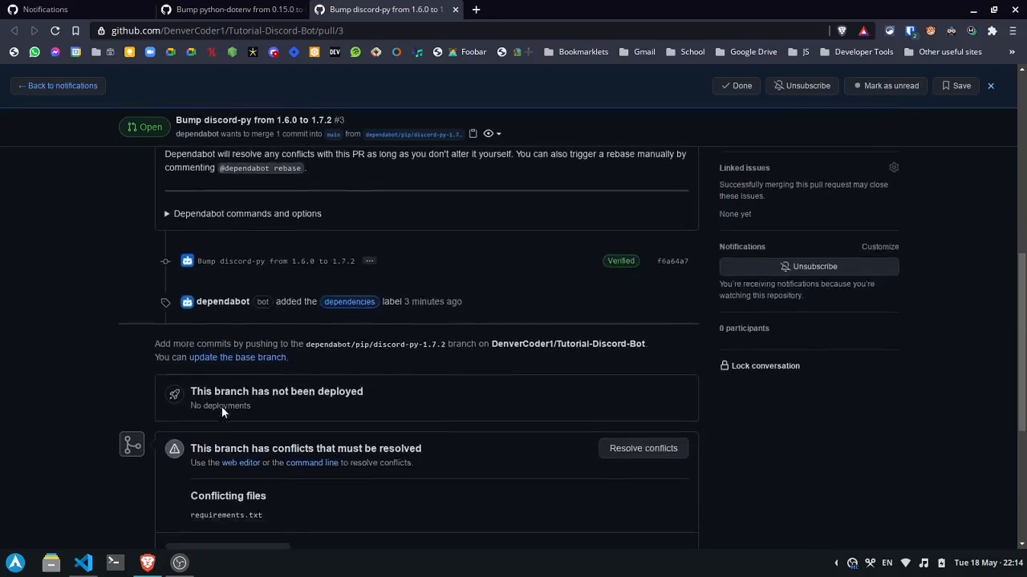
scroll("down", 3)
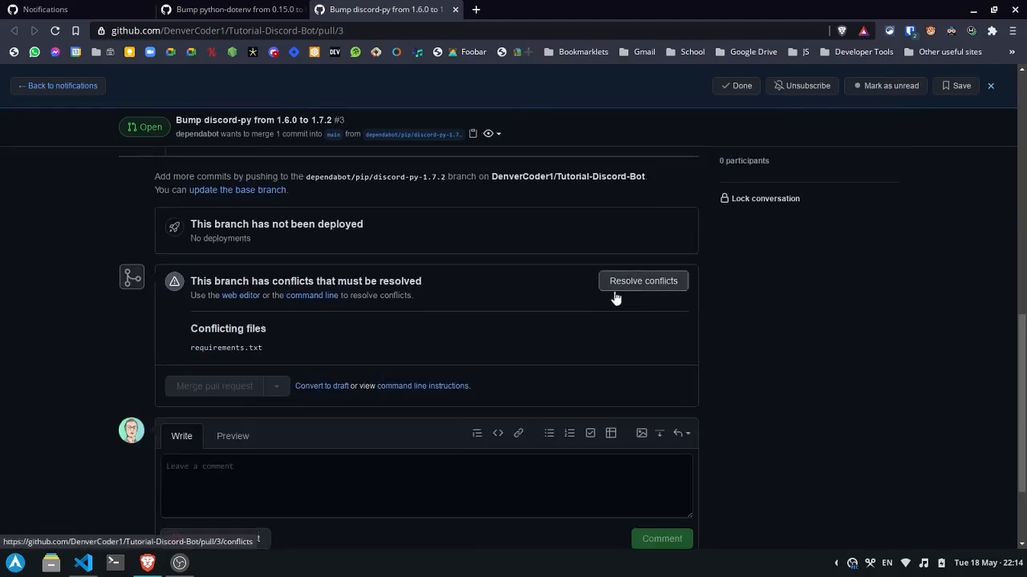
scroll("up", 3)
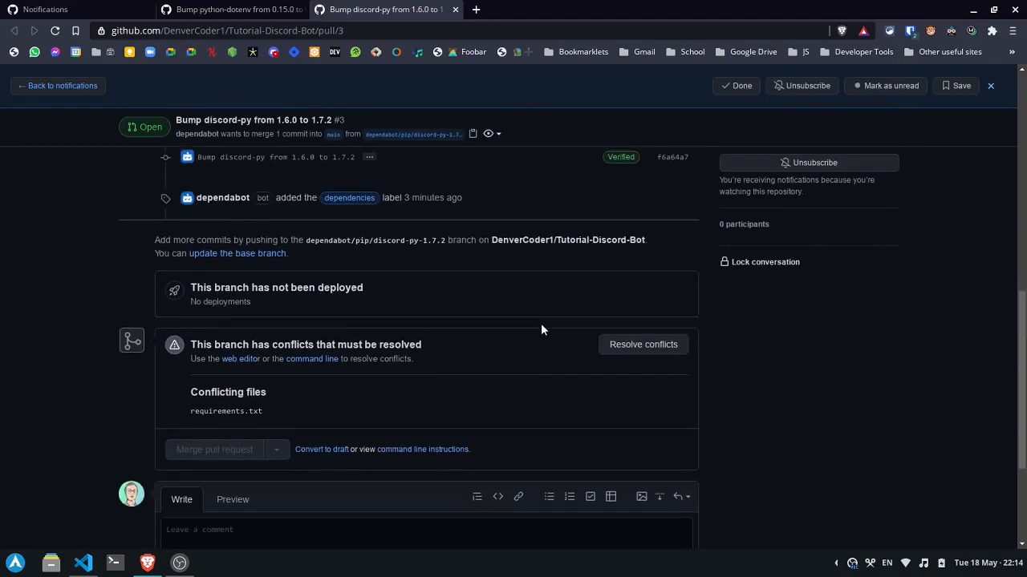
left_click(233, 9)
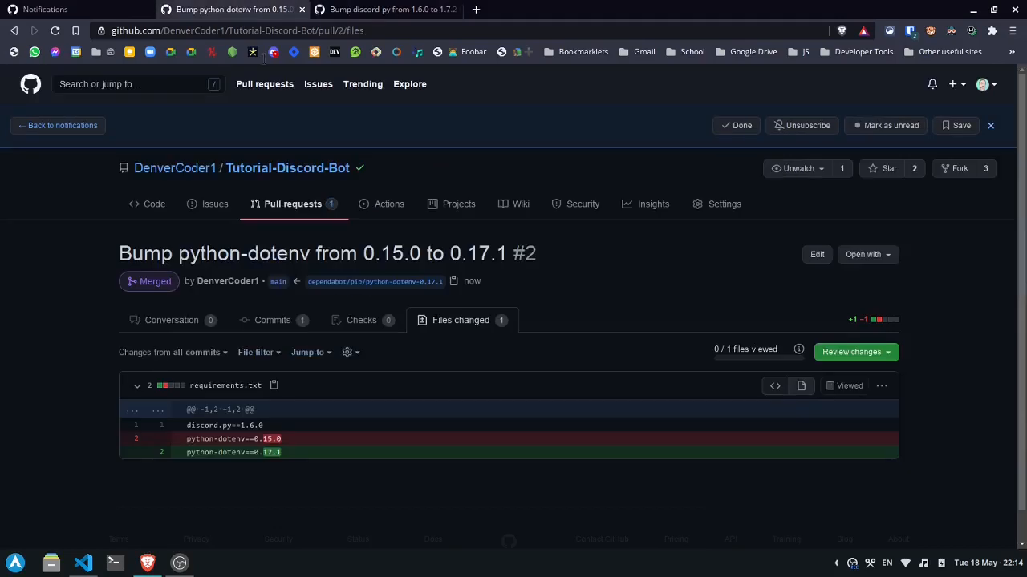
mouse_move(258, 424)
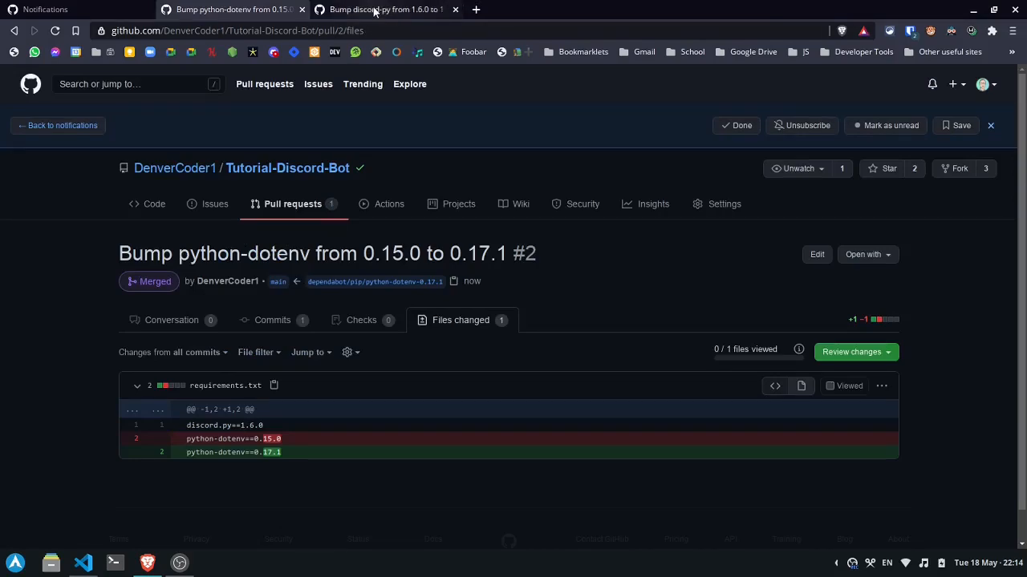
- Wait for Dependabot to rebase PR #3, review its file changes, and reach the merge box
left_click(385, 9)
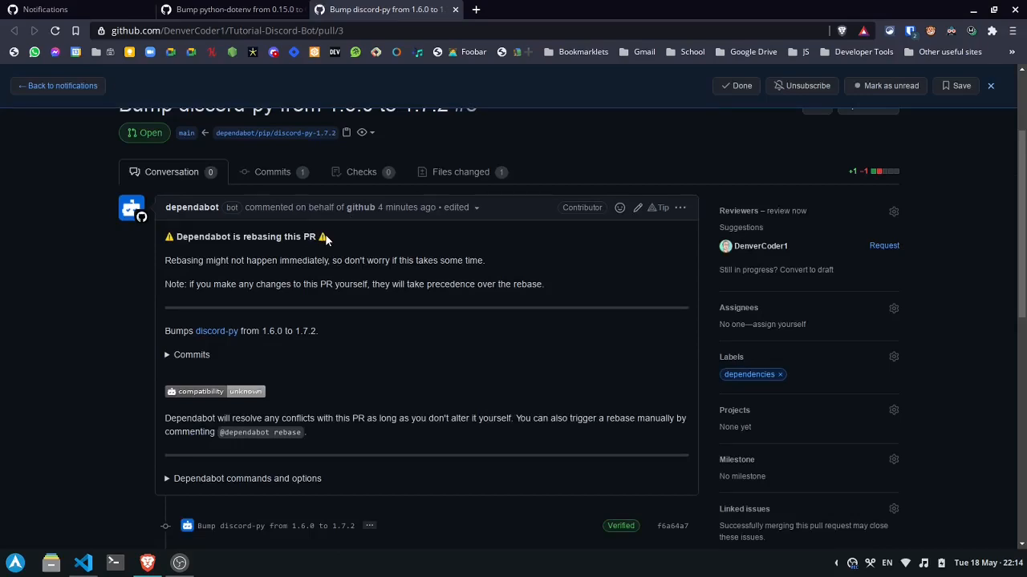
scroll("down", 3)
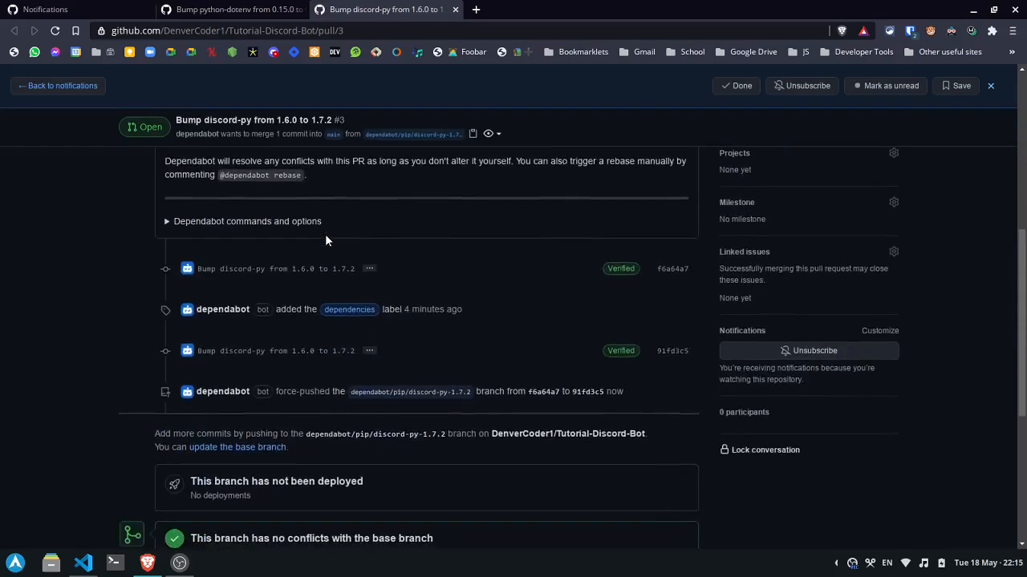
scroll("down", 3)
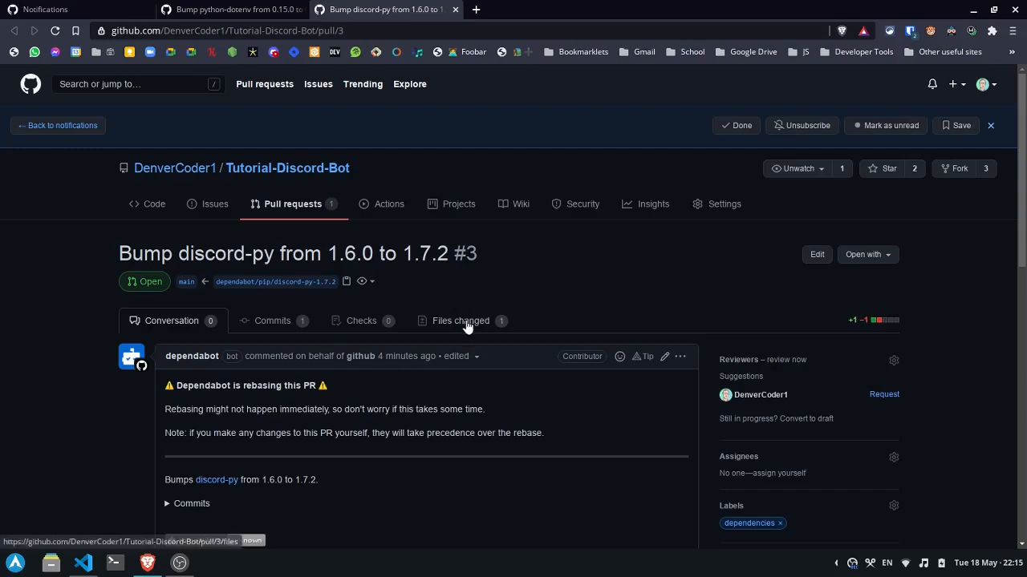
left_click(460, 320)
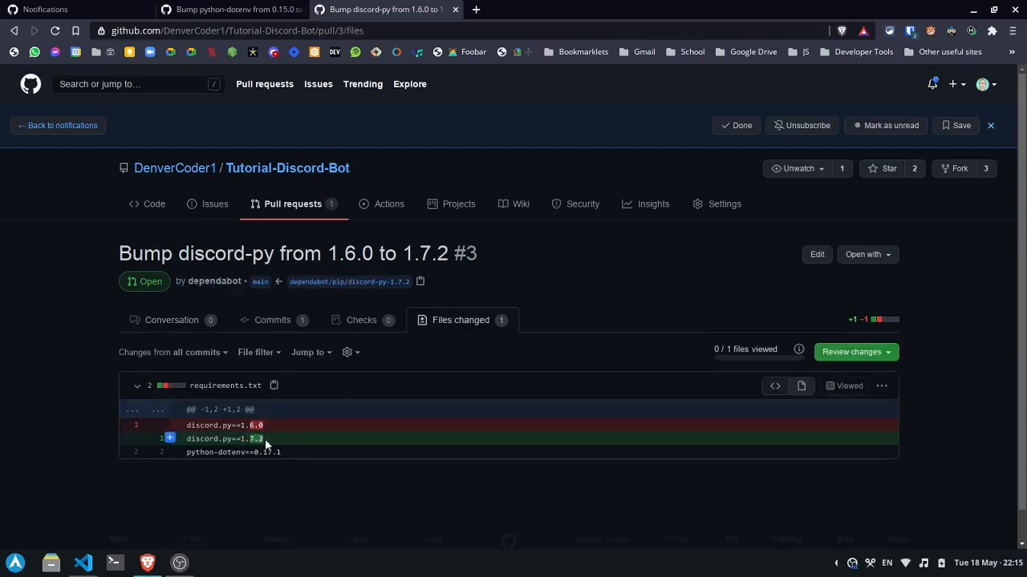
left_click(171, 320)
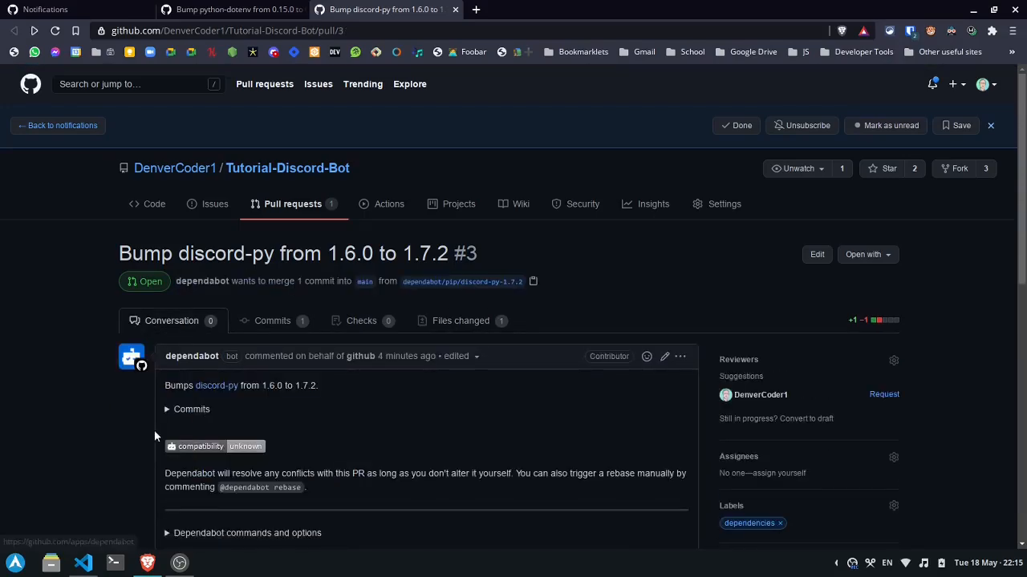
scroll("down", 3)
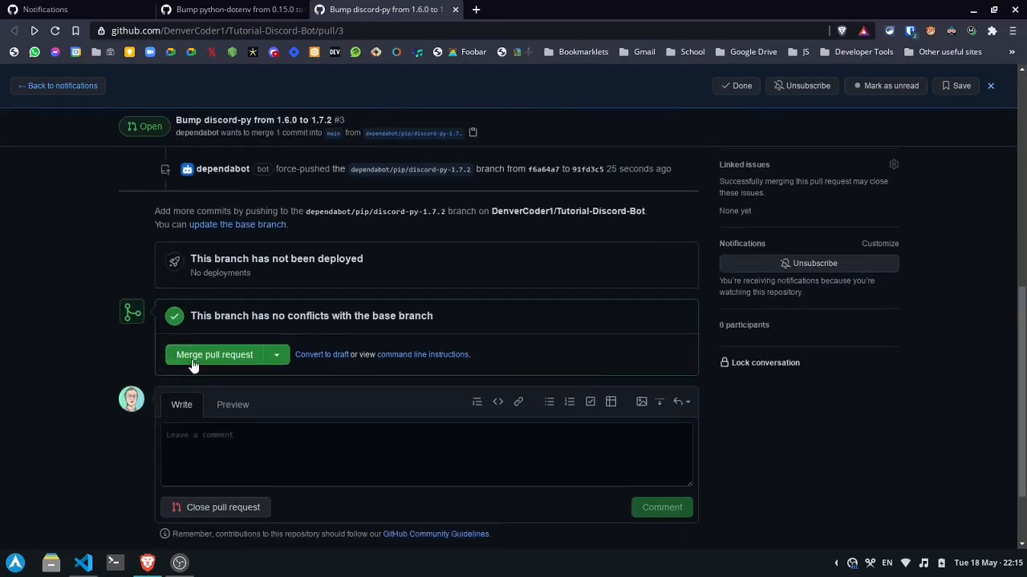
- Merge PR #3 bumping discord.py to 1.7.2 and go to the repository's main page
left_click(214, 355)
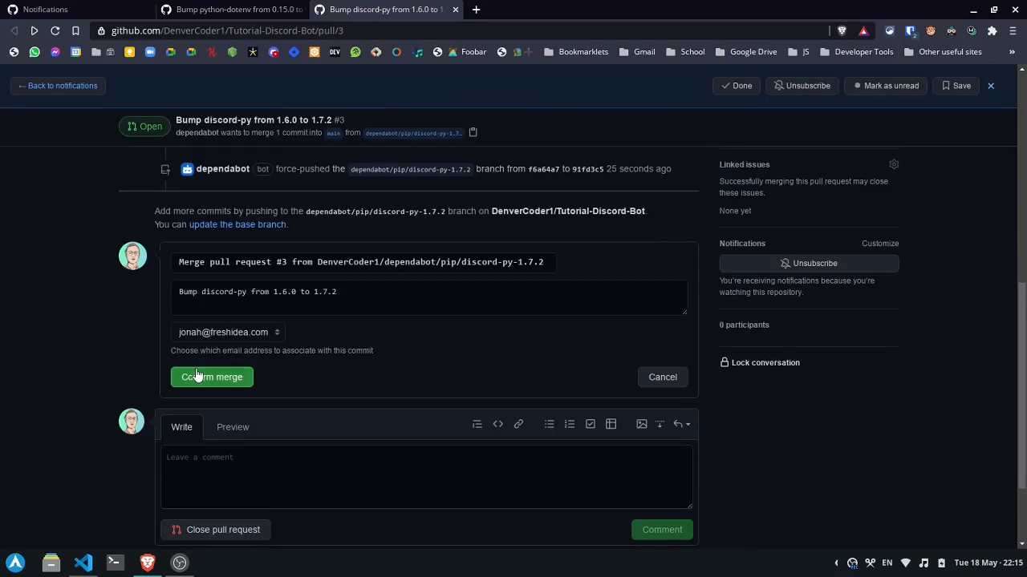
left_click(211, 377)
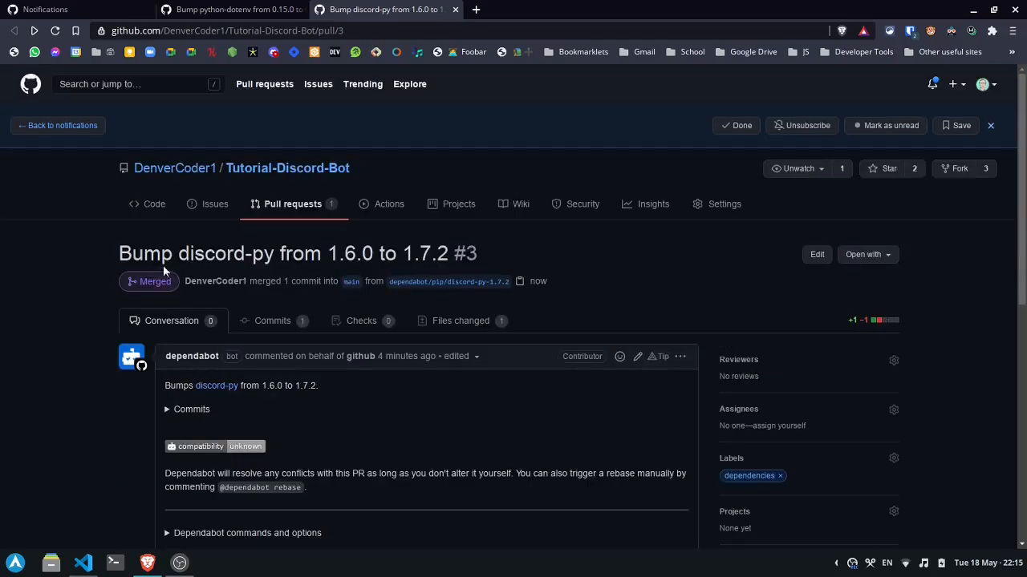
left_click(287, 167)
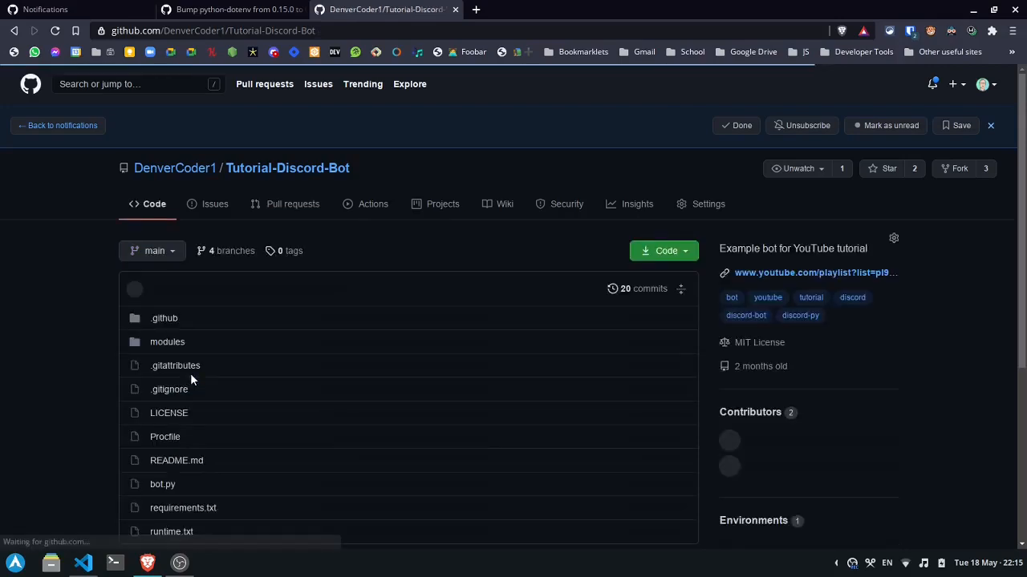
- Open requirements.txt on main to verify discord.py 1.7.2 and python-dotenv 0.17.1
left_click(183, 508)
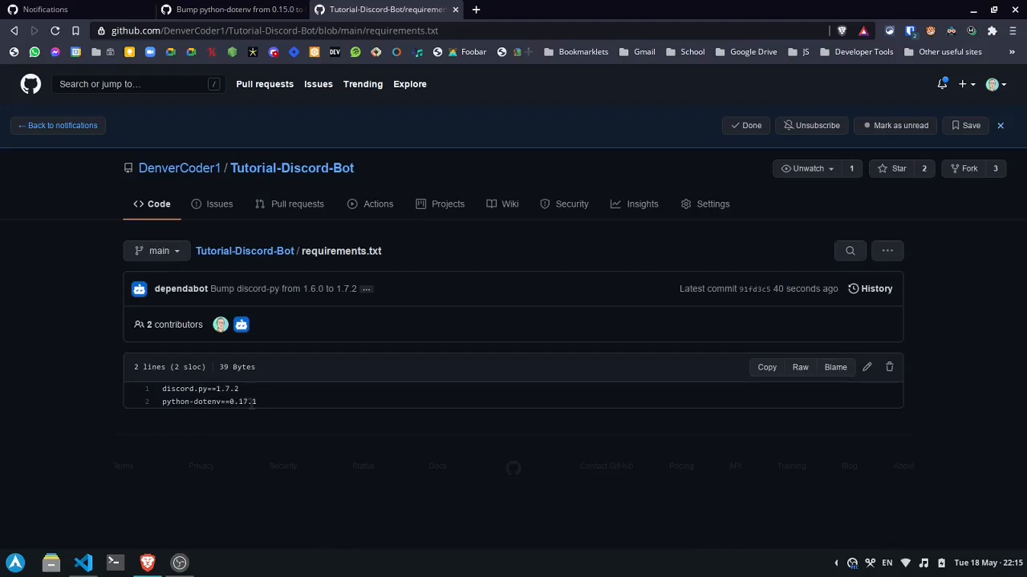
mouse_move(217, 401)
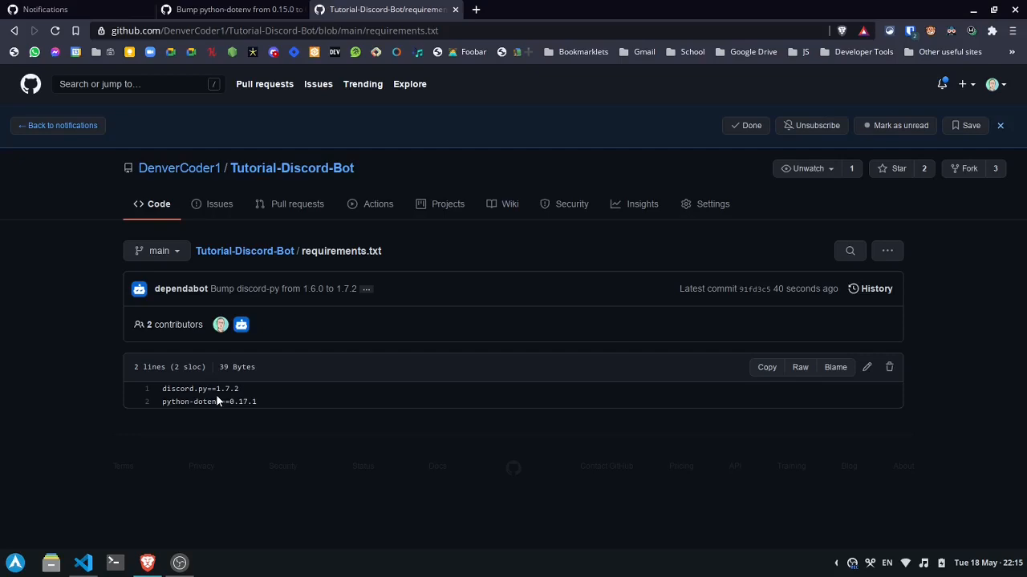